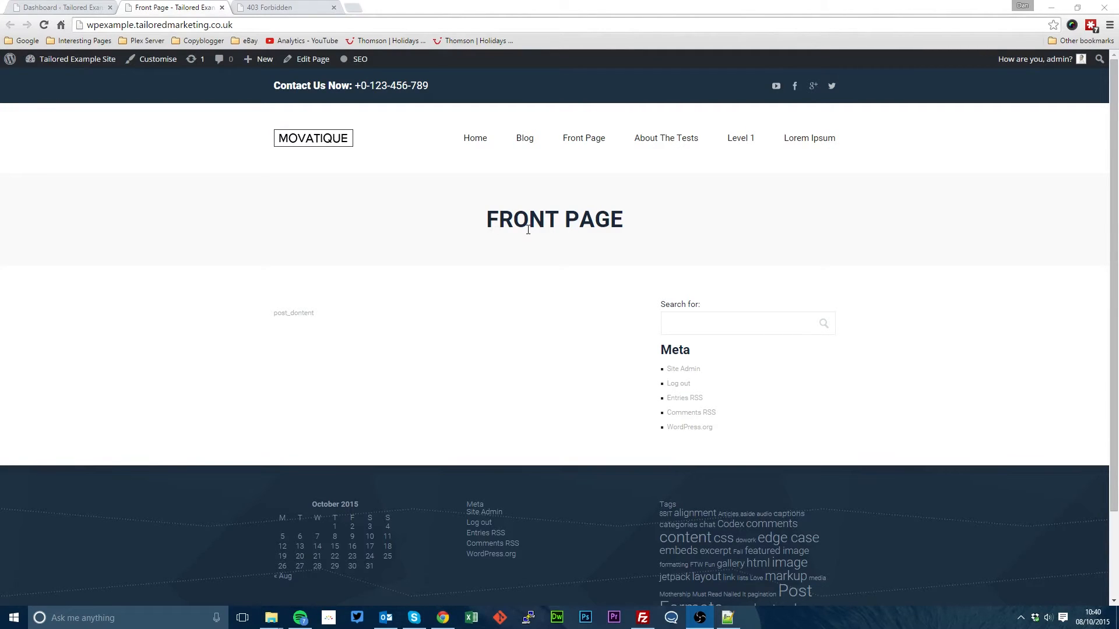
Copy the old site address and reach the General Settings page from the dashboard.
click(10, 58)
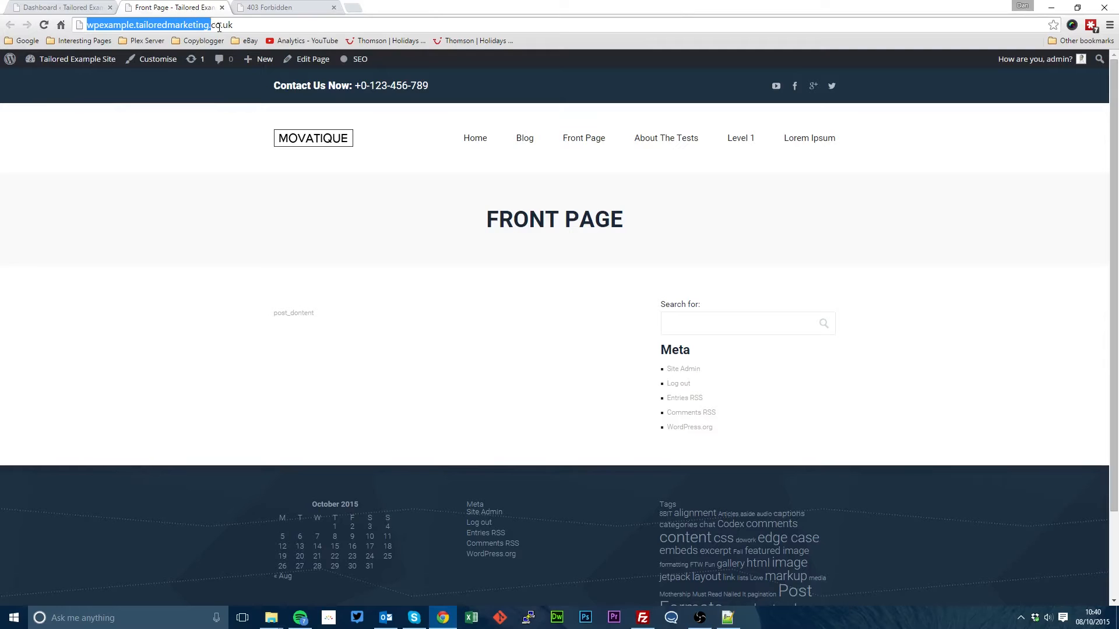
click(229, 25)
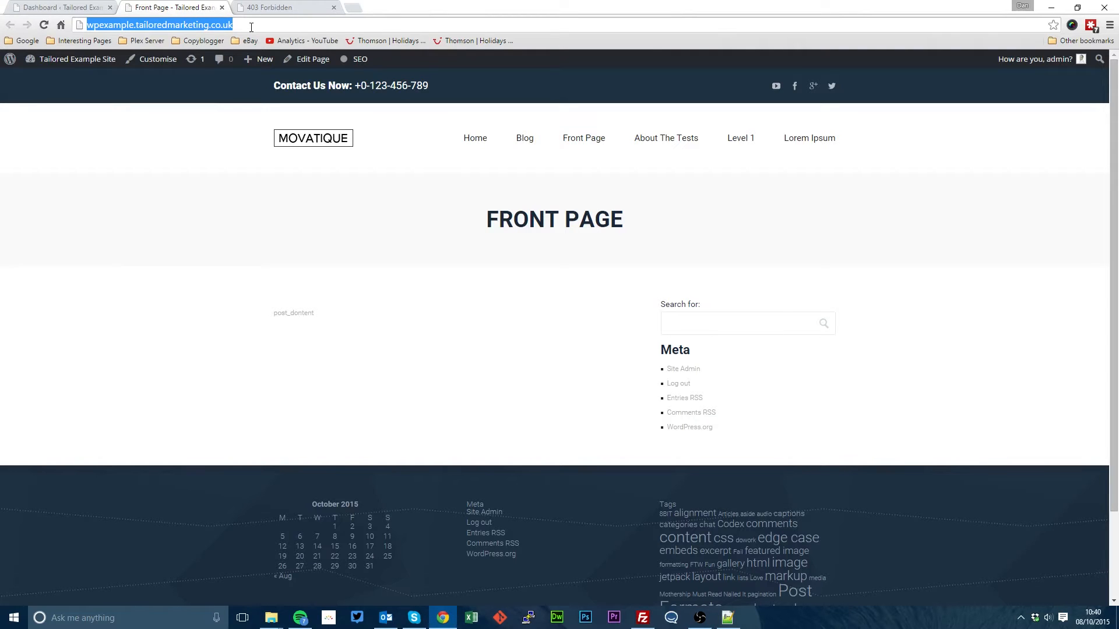
click(278, 7)
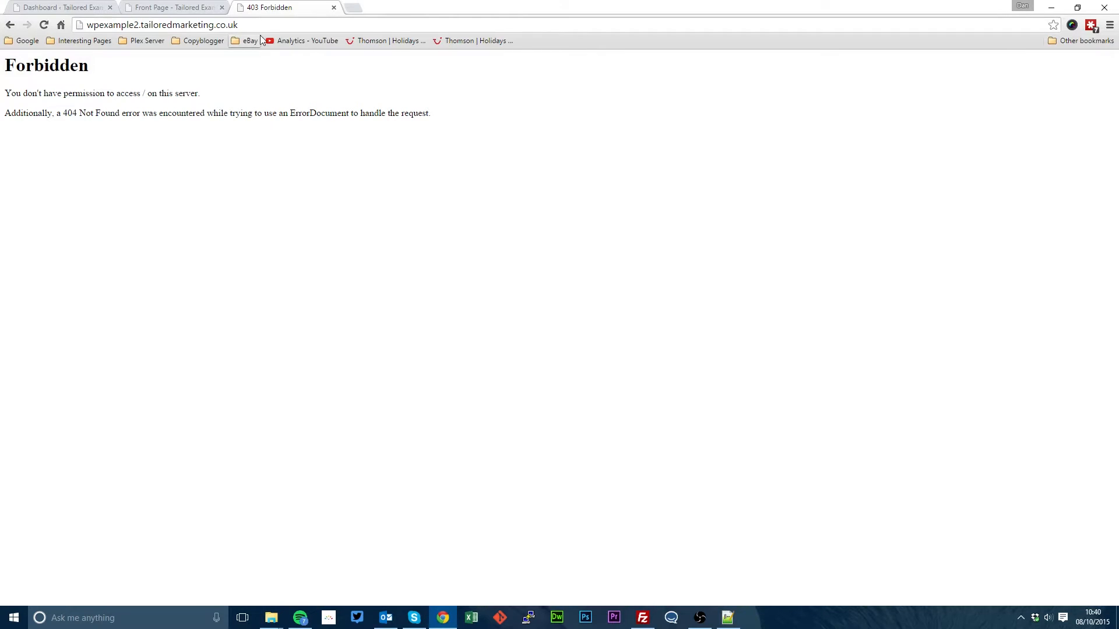
mouse_move(64, 7)
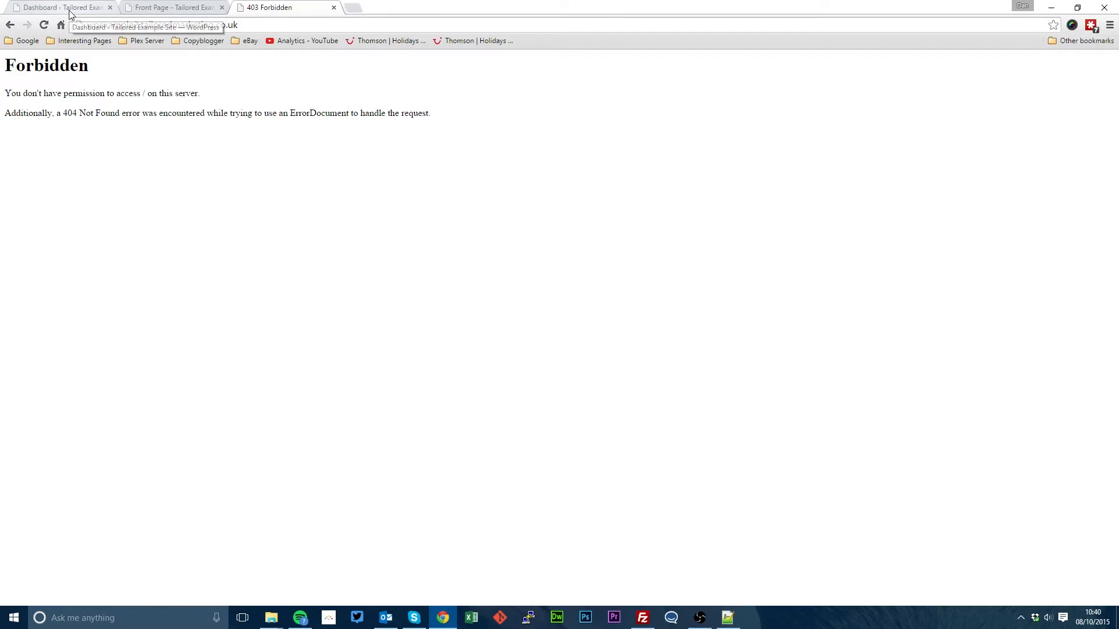
click(171, 7)
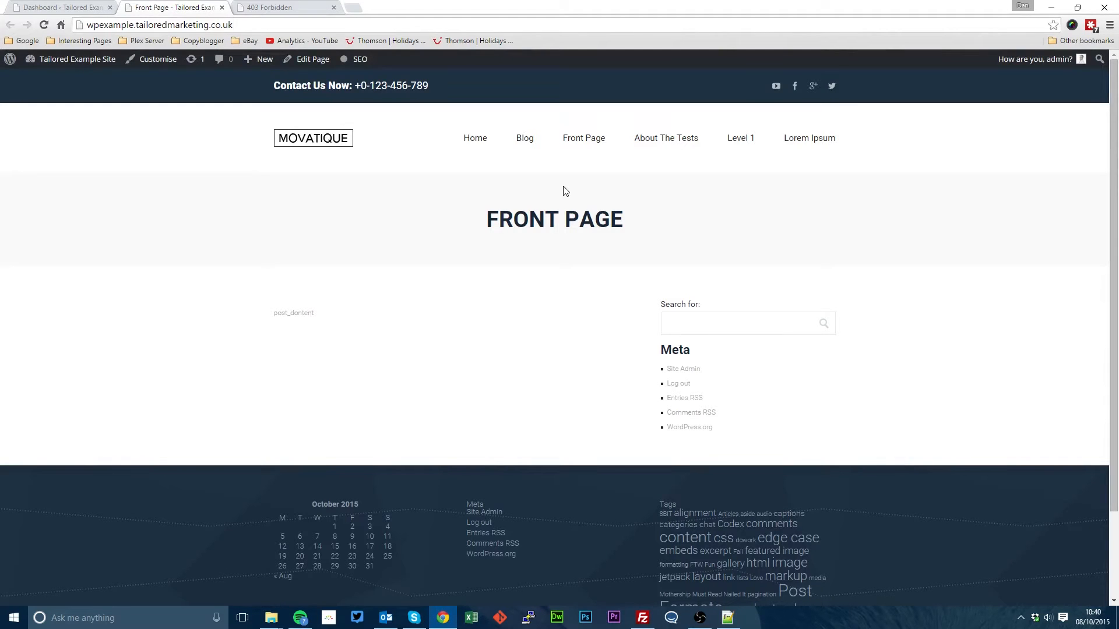
click(61, 7)
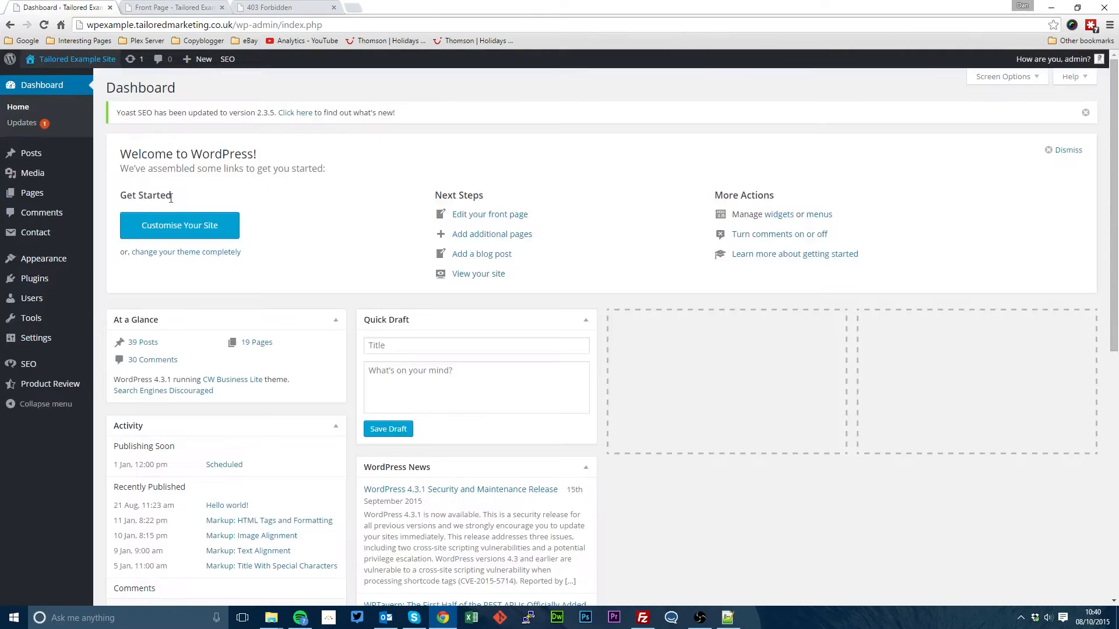
mouse_move(37, 338)
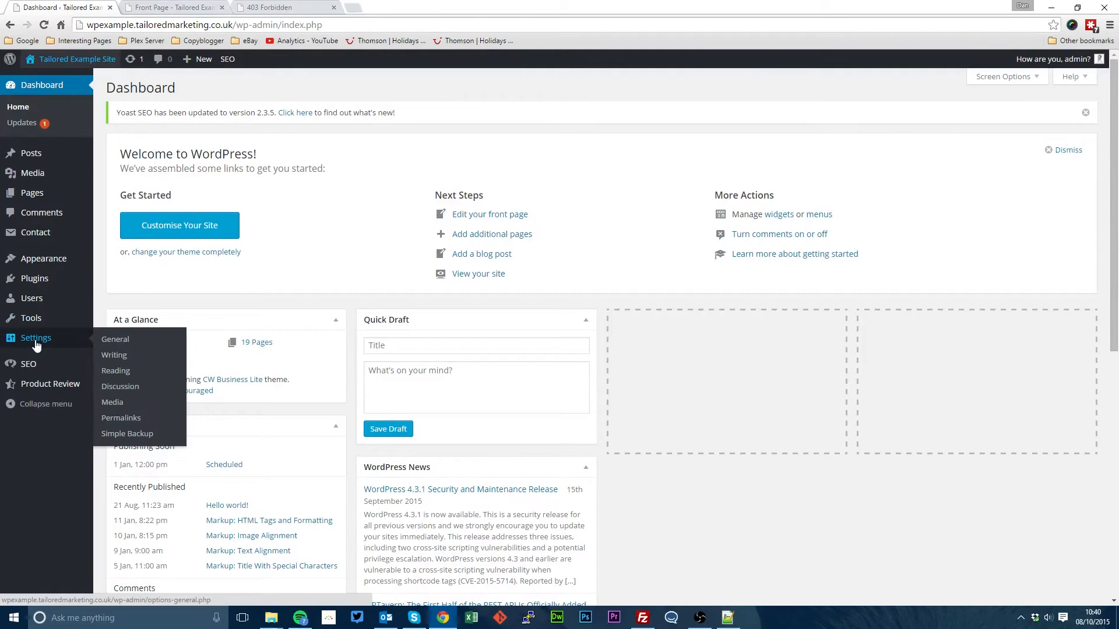
mouse_move(115, 339)
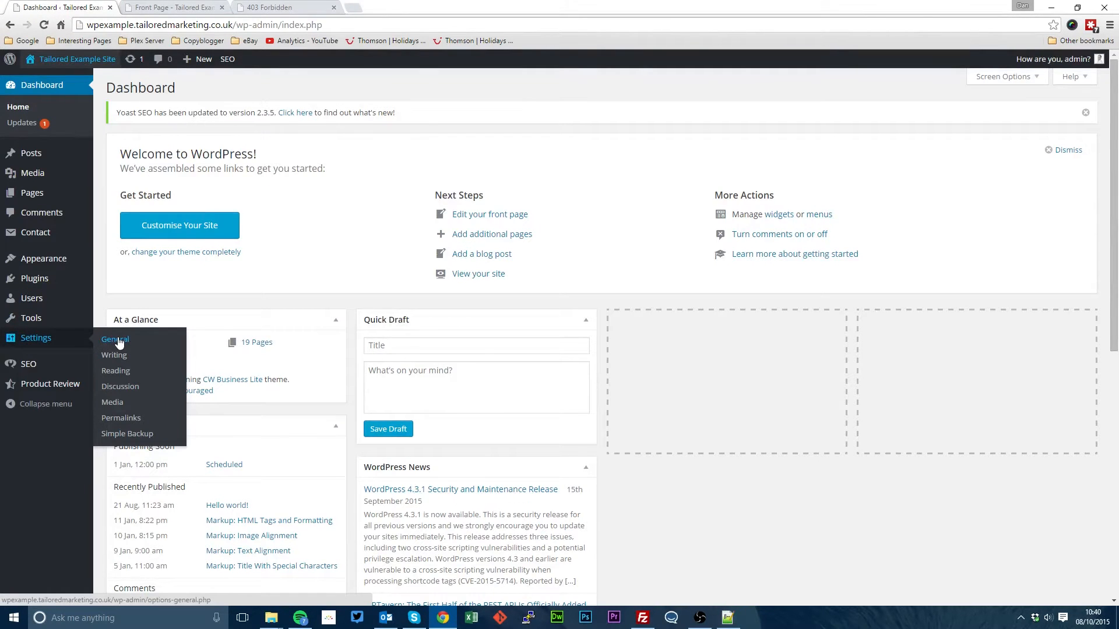
click(116, 339)
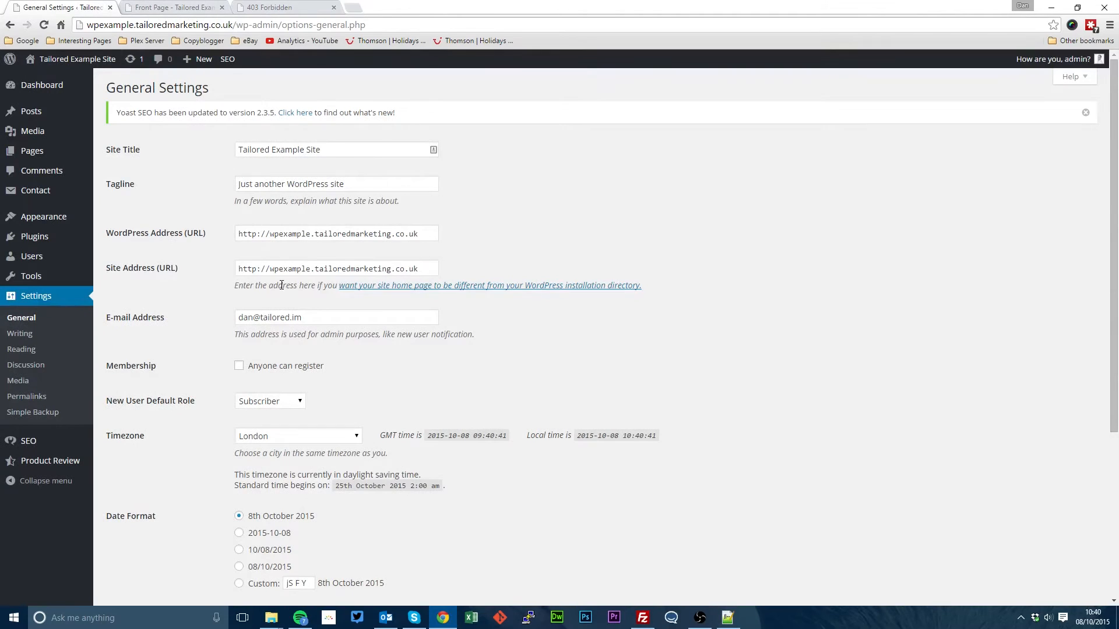
click(336, 233)
text(2)
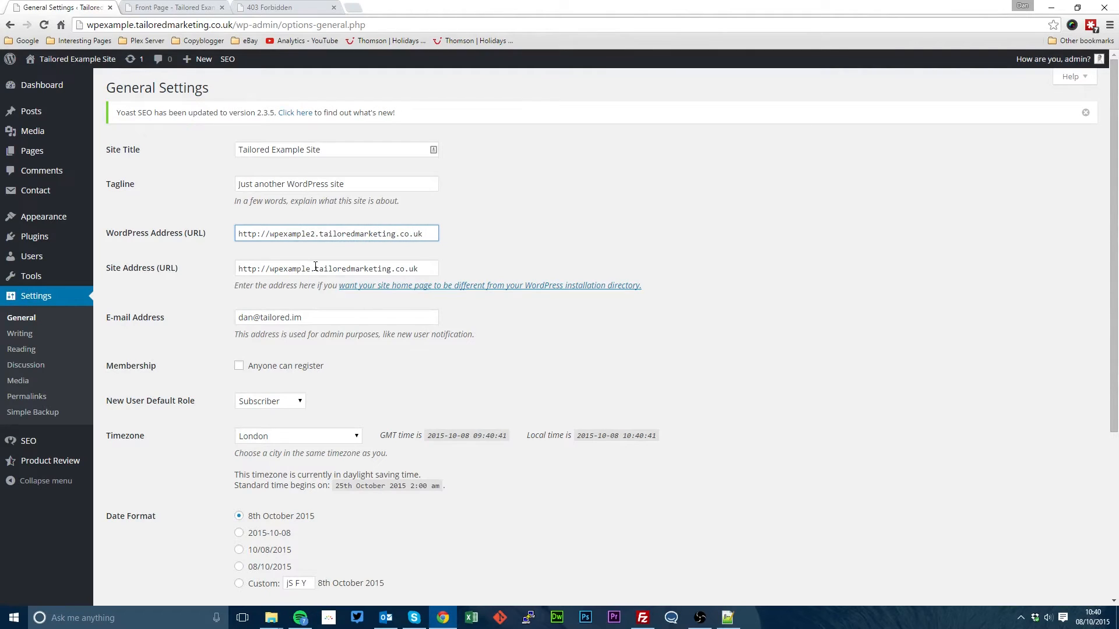
text(http://wpexample2.tailoredmarketing.co.uk)
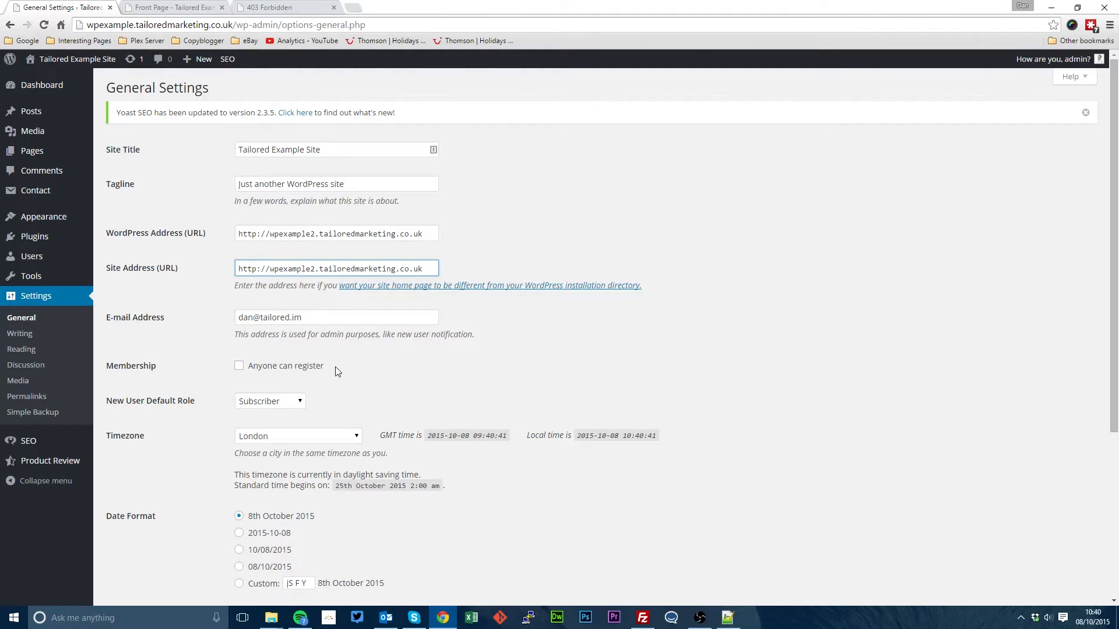
mouse_move(201, 268)
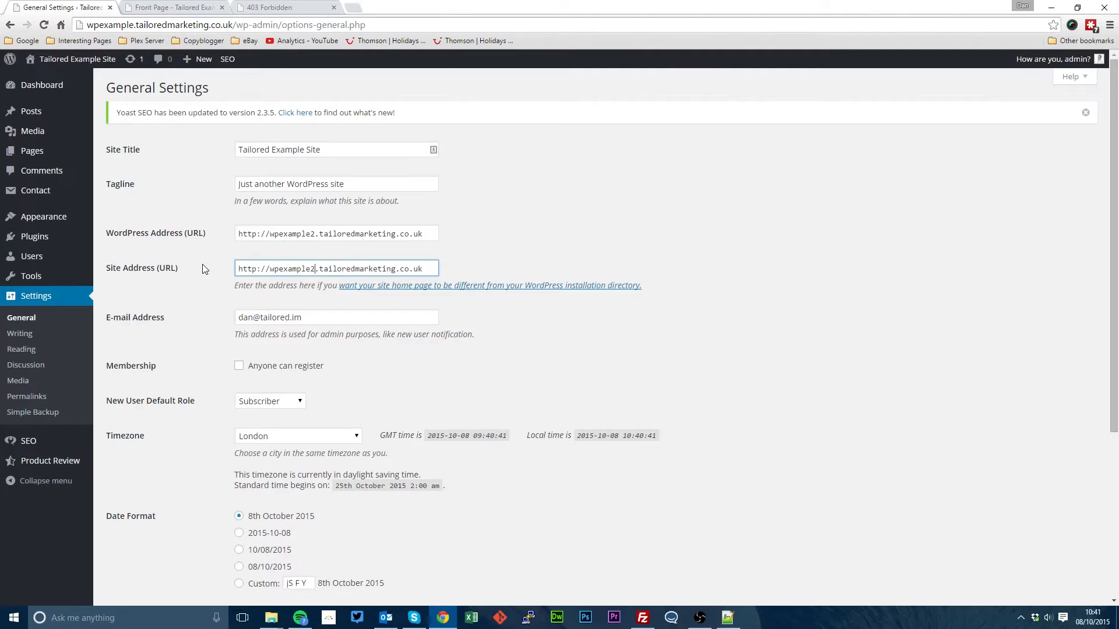
scroll(down, 3)
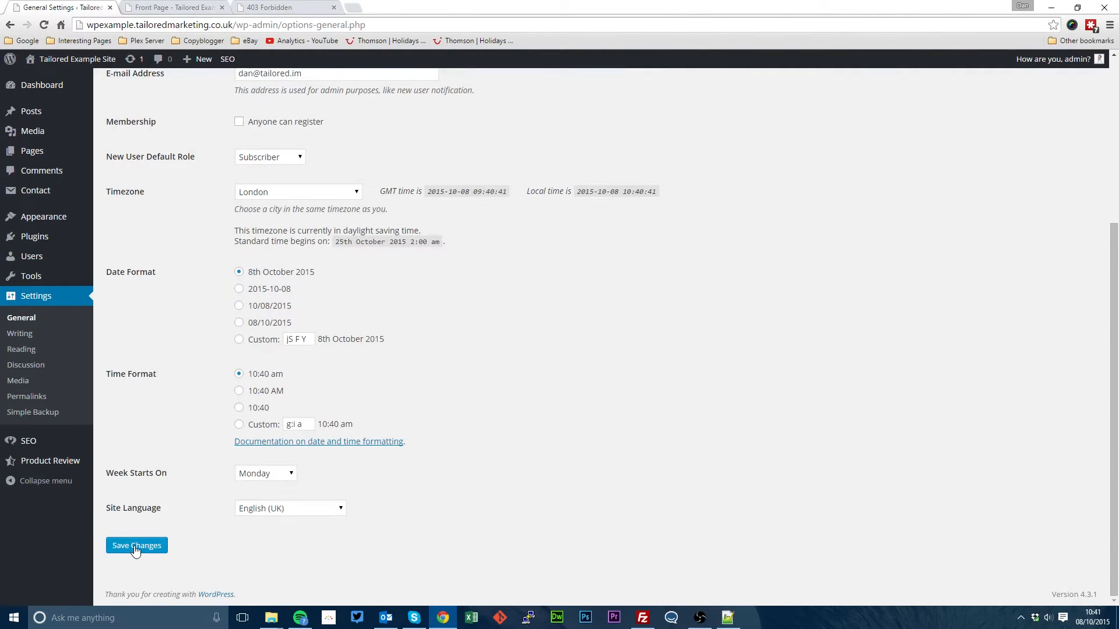
click(136, 545)
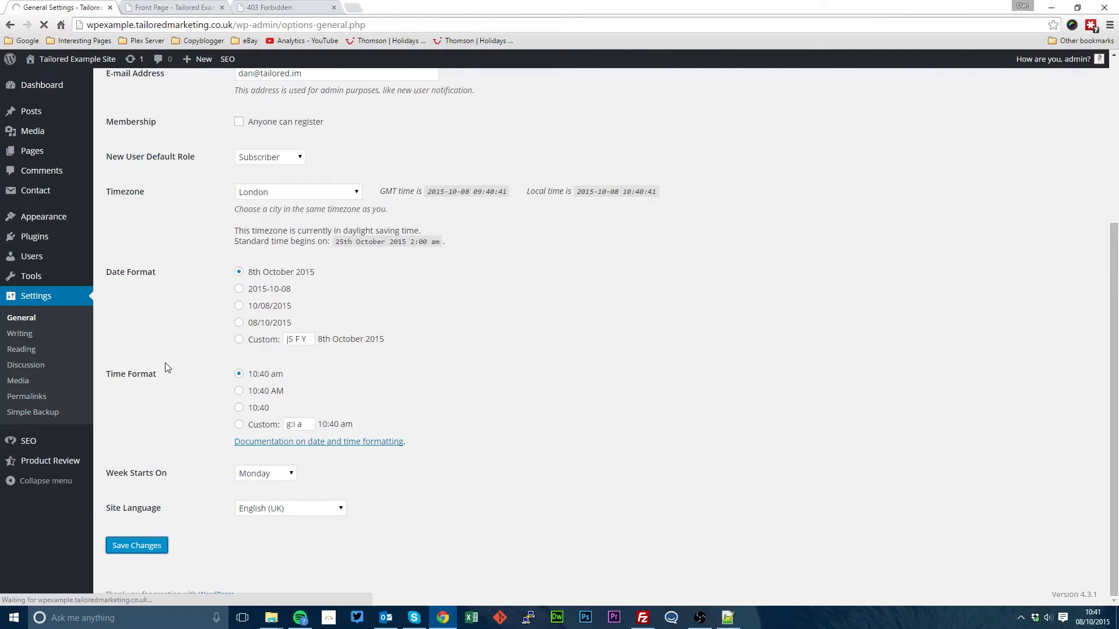
click(136, 546)
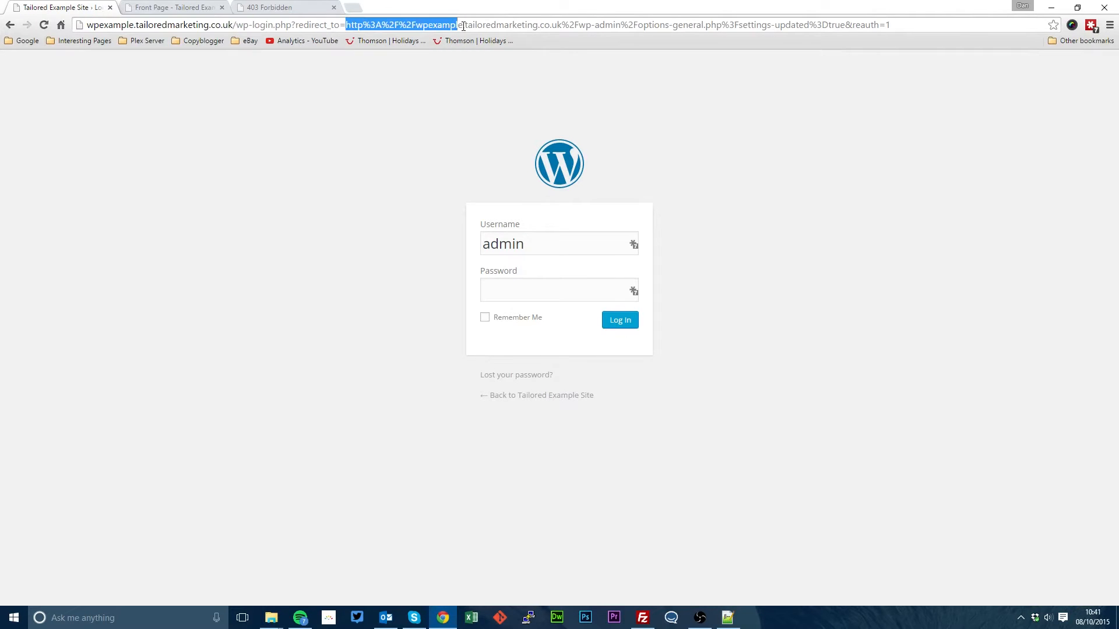
click(571, 215)
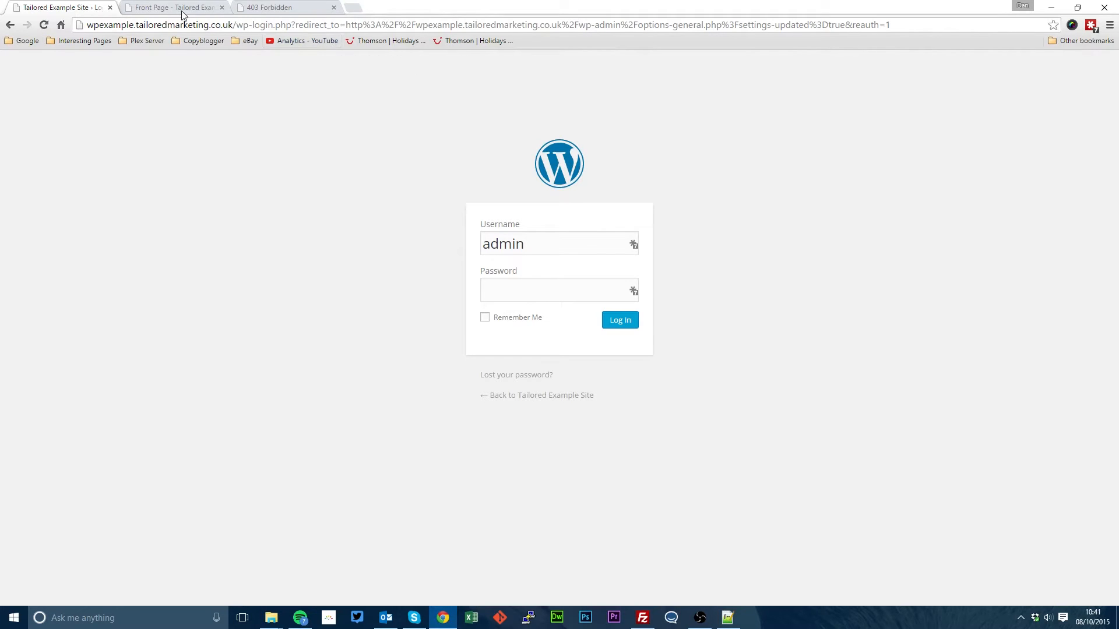
mouse_move(174, 7)
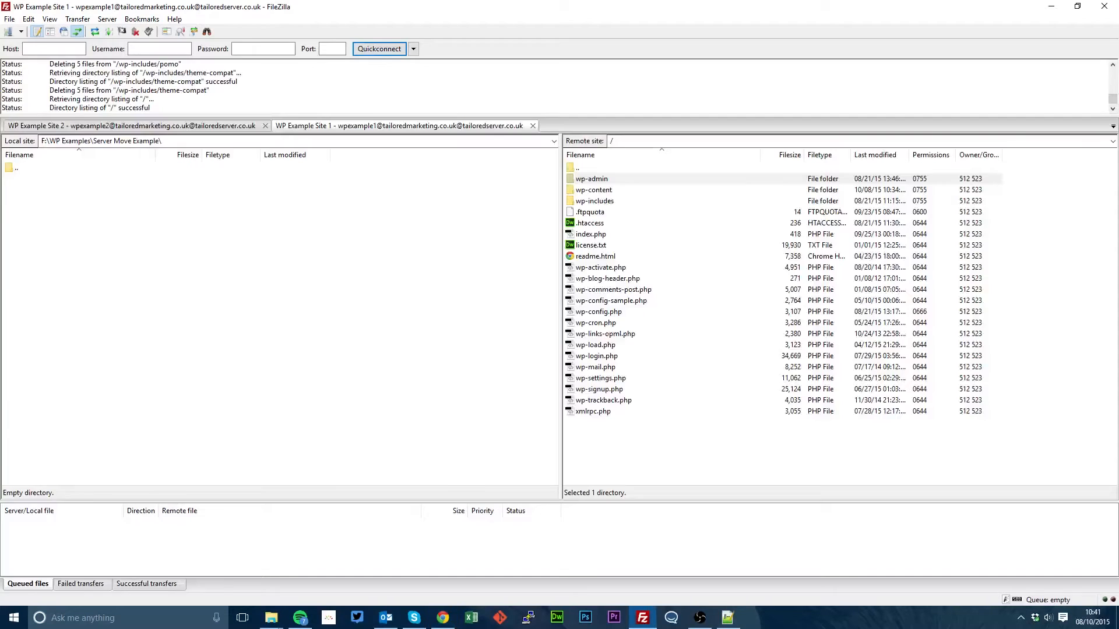
Download all of Site 1's remote WordPress files into the local Server Move Example folder.
click(398, 126)
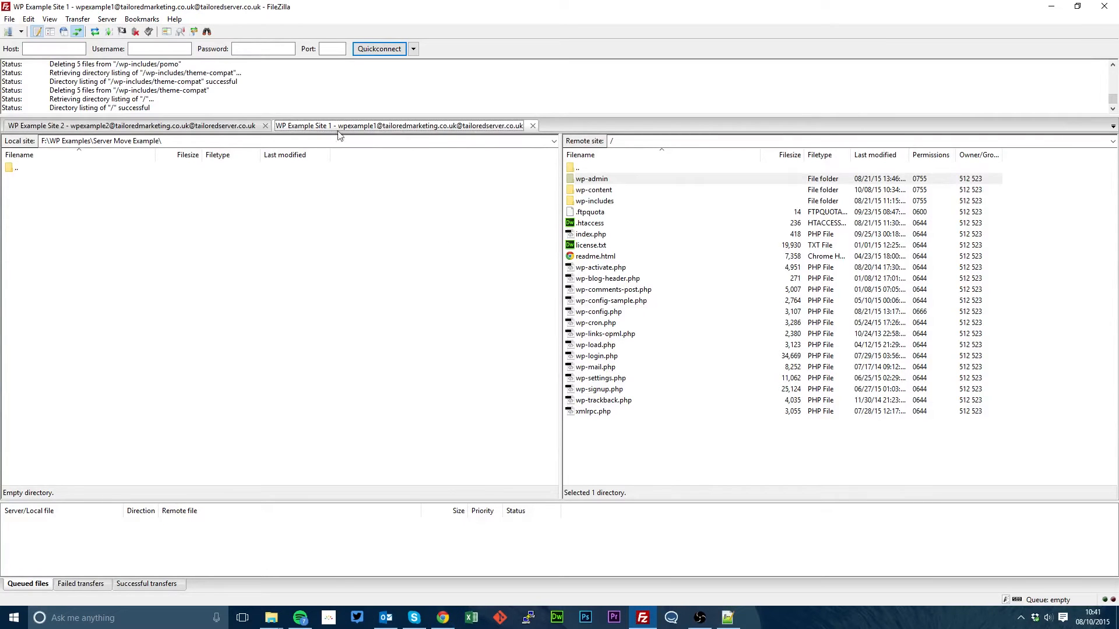
click(132, 126)
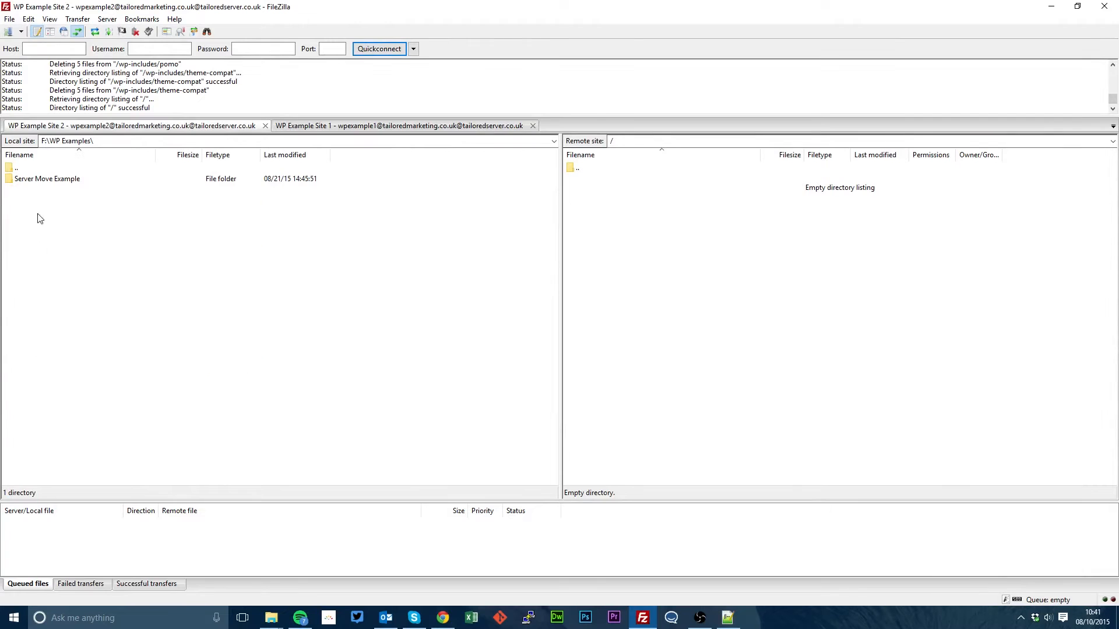
double_click(46, 179)
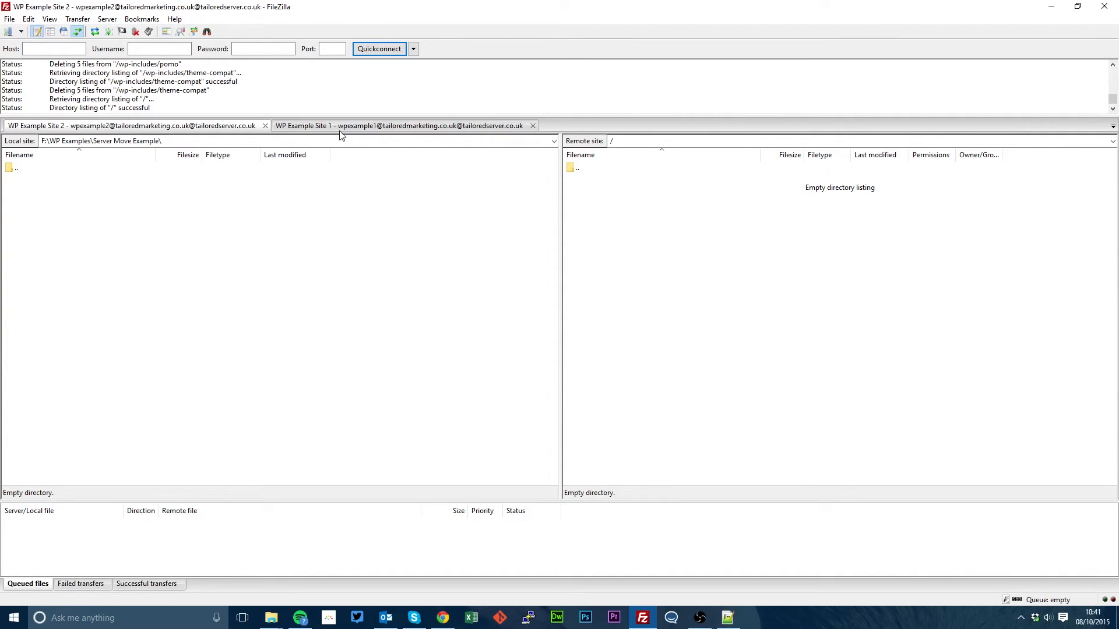
click(399, 126)
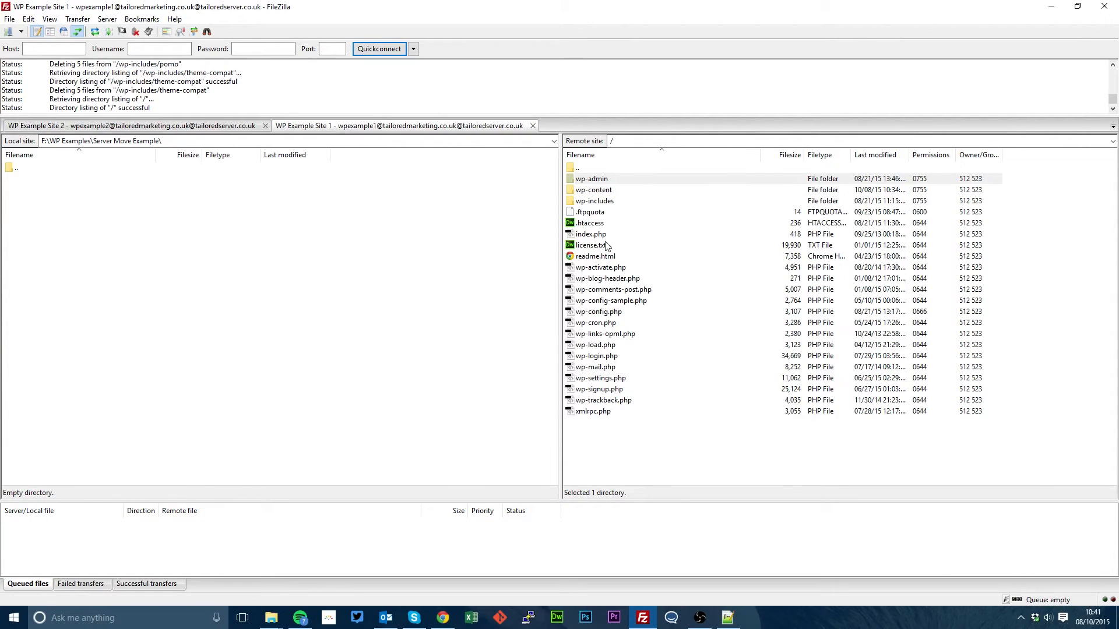
click(589, 178)
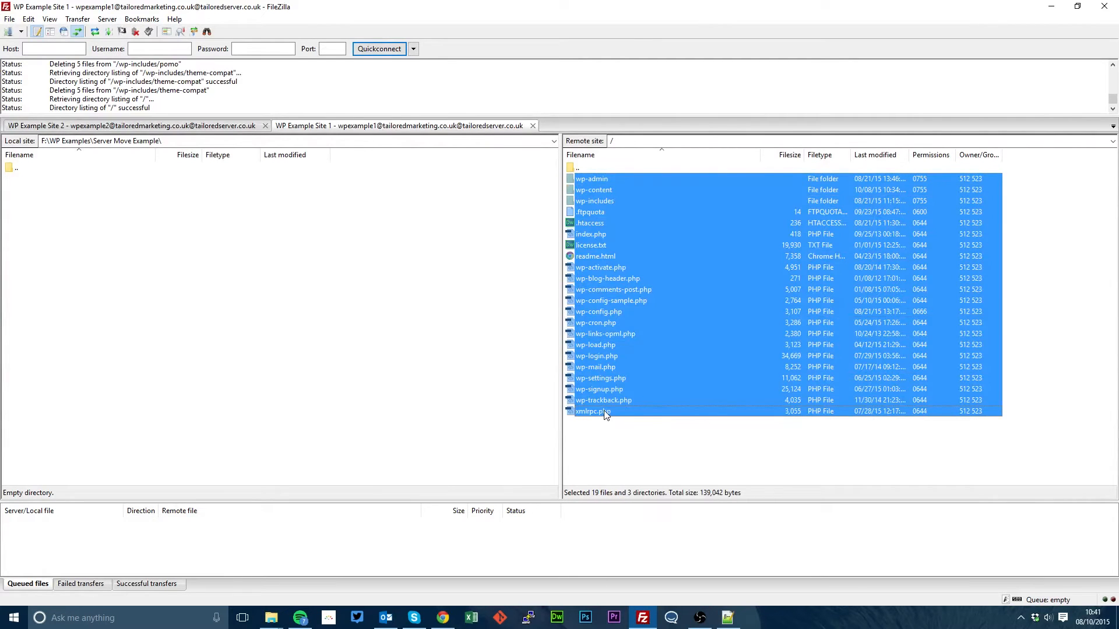
right_click(605, 411)
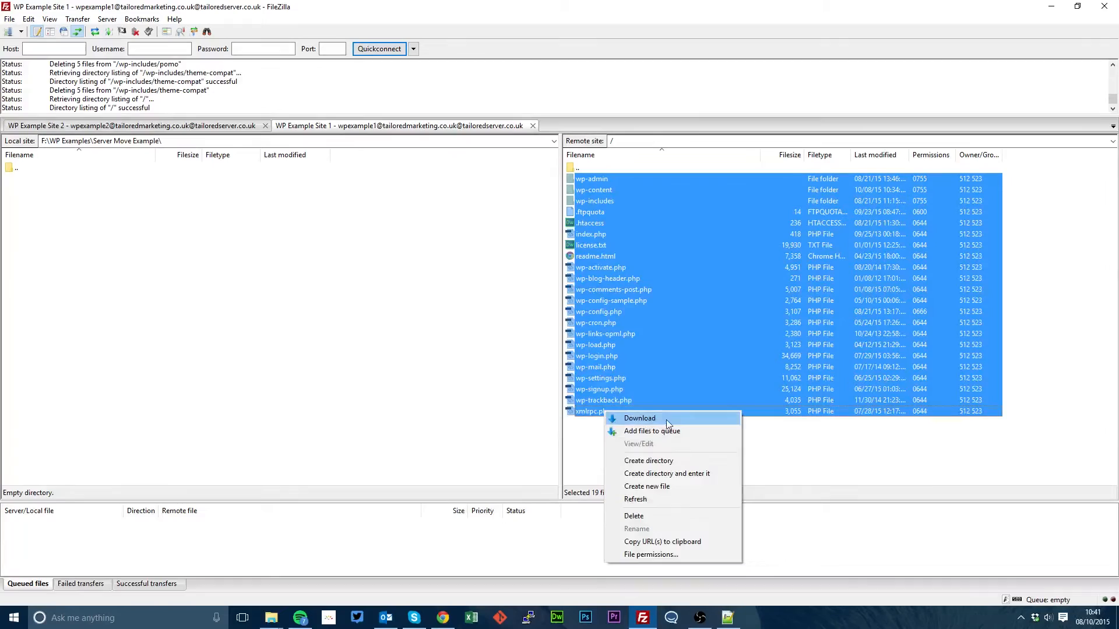
click(640, 418)
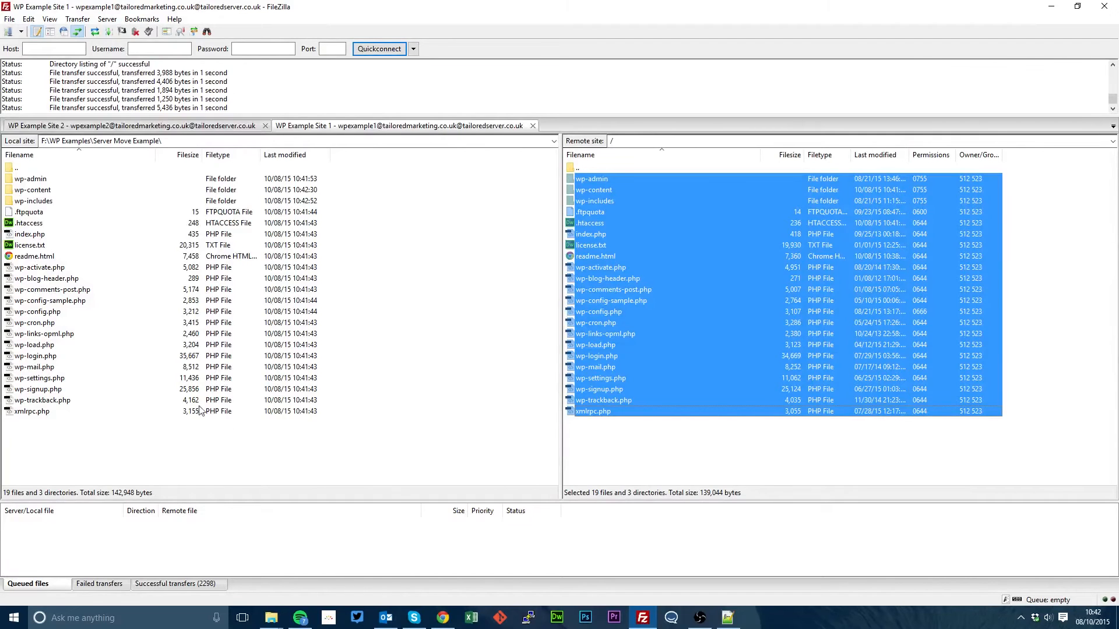
Upload all the local WordPress files to the wpexample2 server.
click(128, 126)
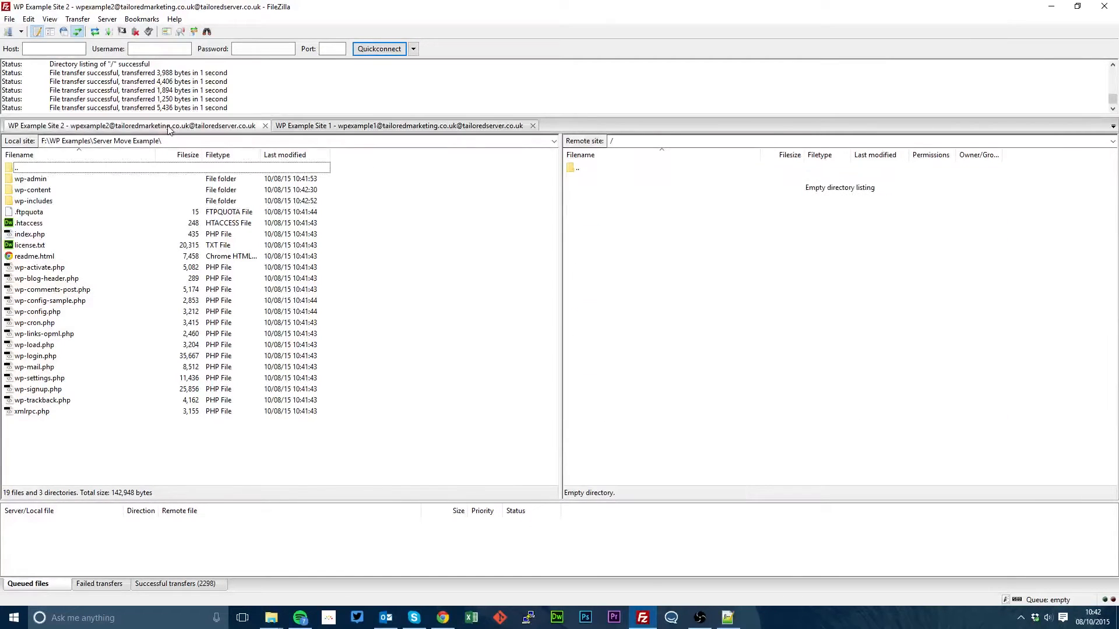
click(30, 179)
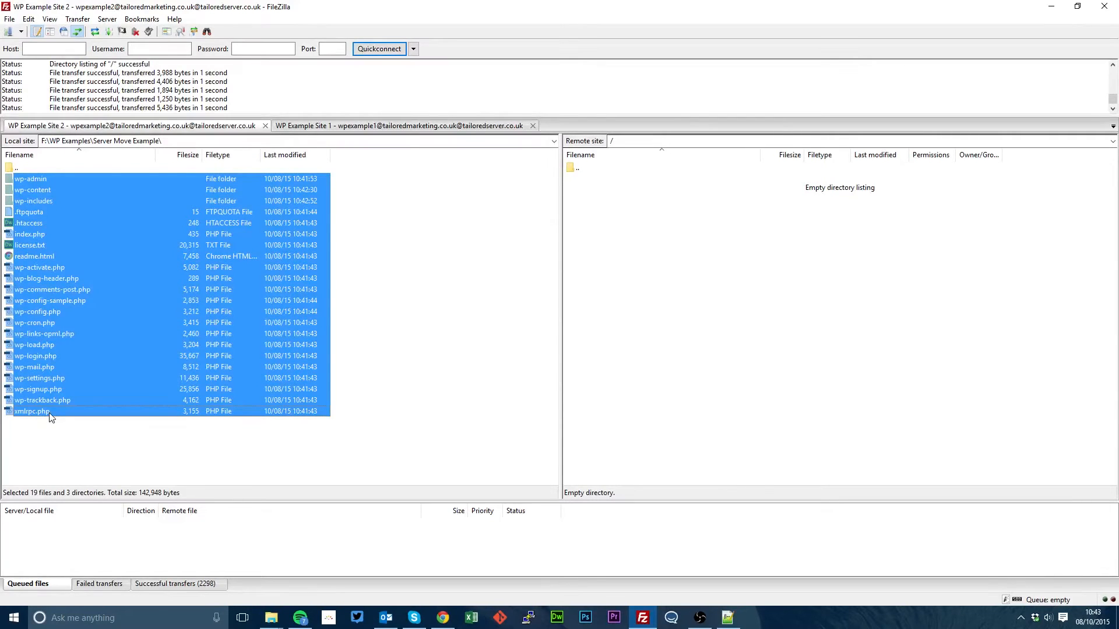
right_click(33, 411)
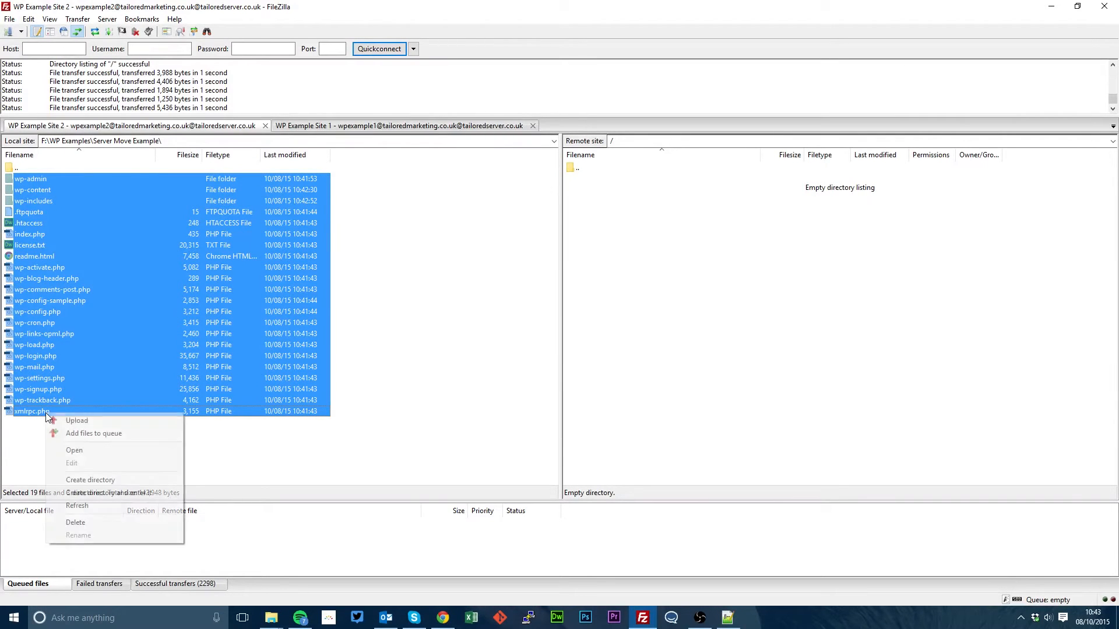
click(77, 421)
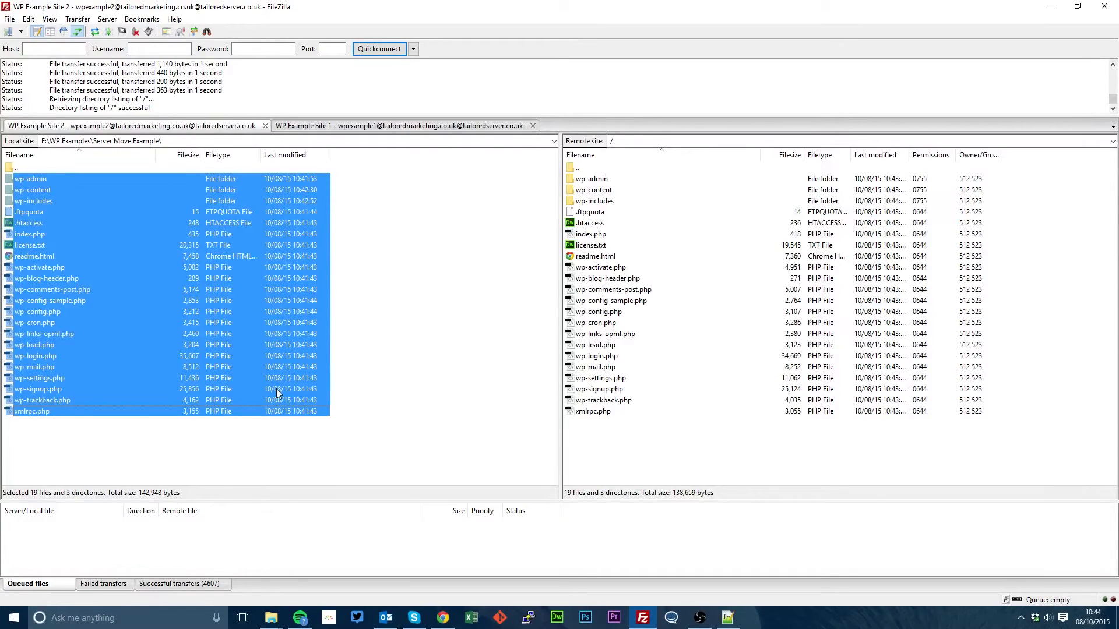
mouse_move(68, 349)
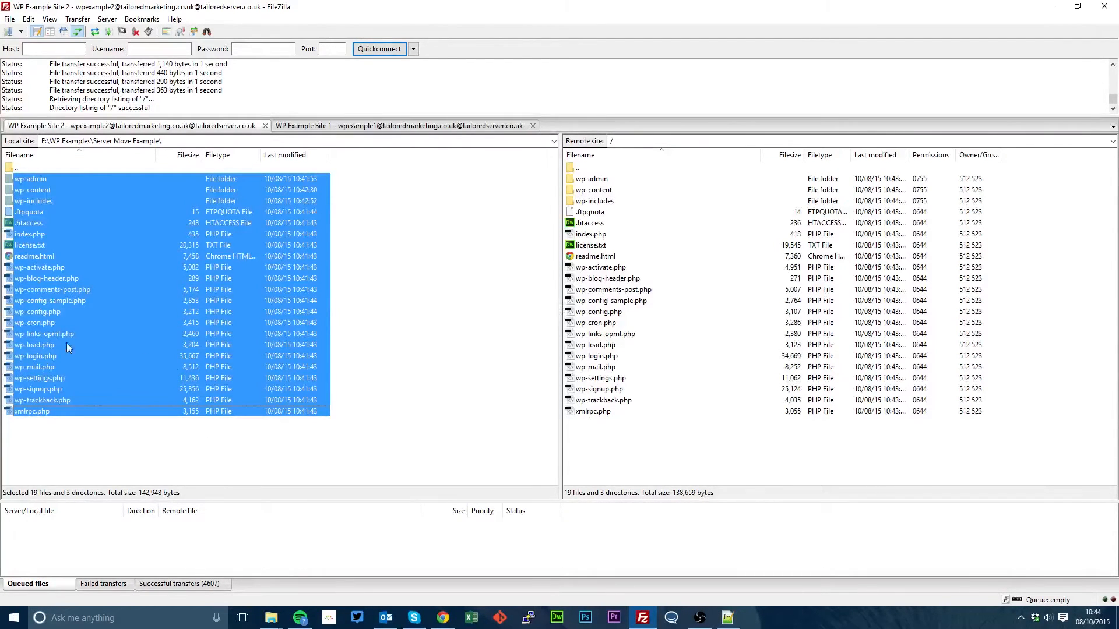
Open the server's wp-config.php for editing.
right_click(598, 311)
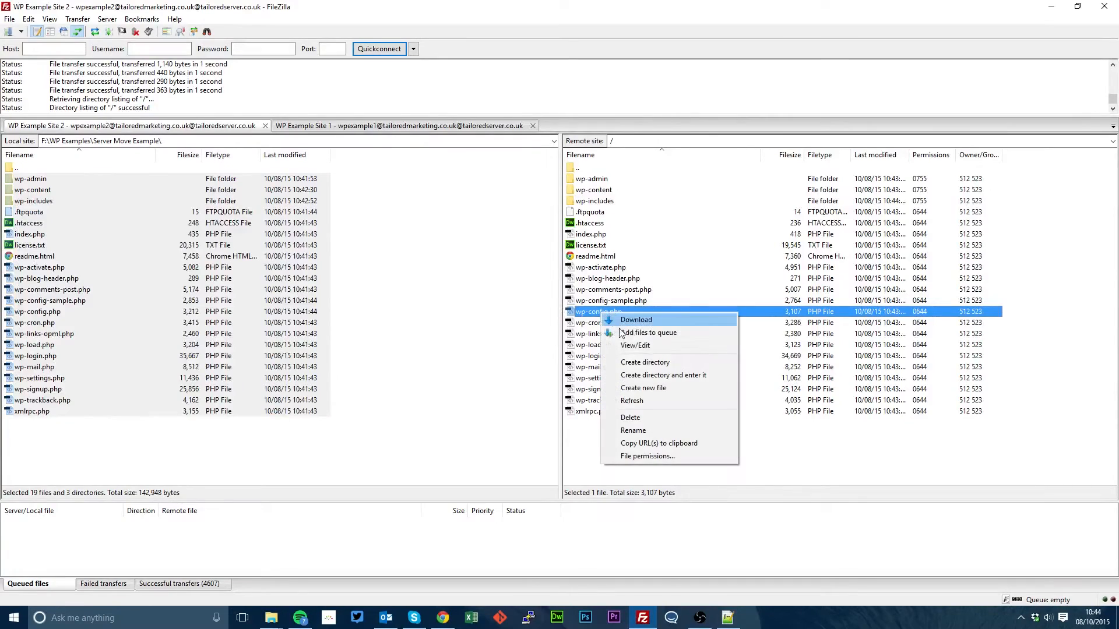
click(634, 319)
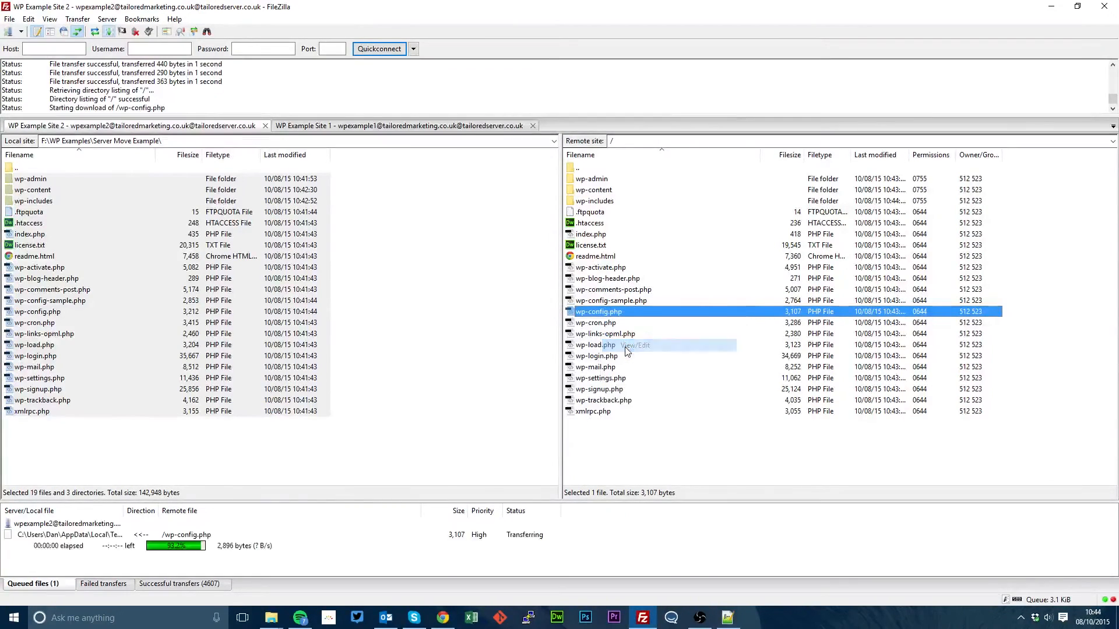
double_click(598, 311)
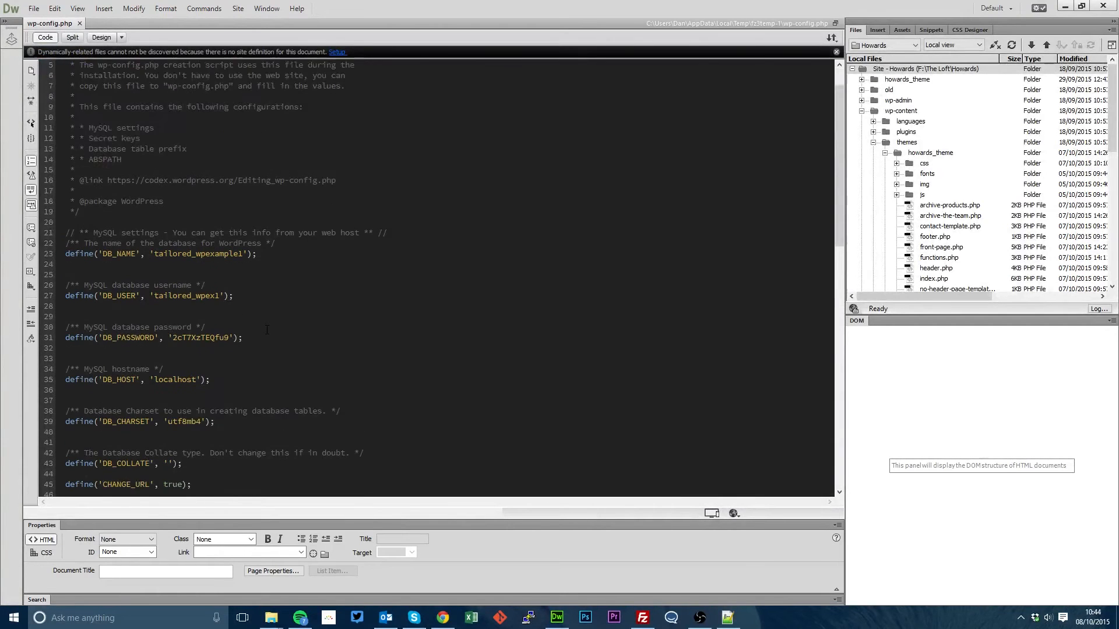
Edit the DB_NAME, DB_USER and DB_PASSWORD lines in wp-config.php and save.
scroll(down, 3)
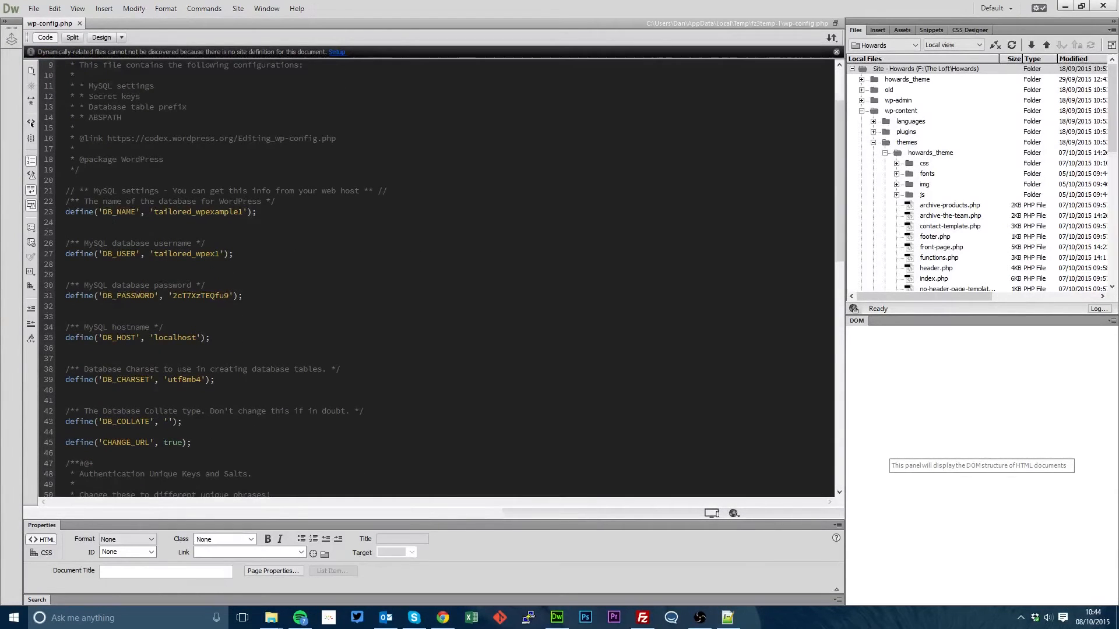
click(727, 618)
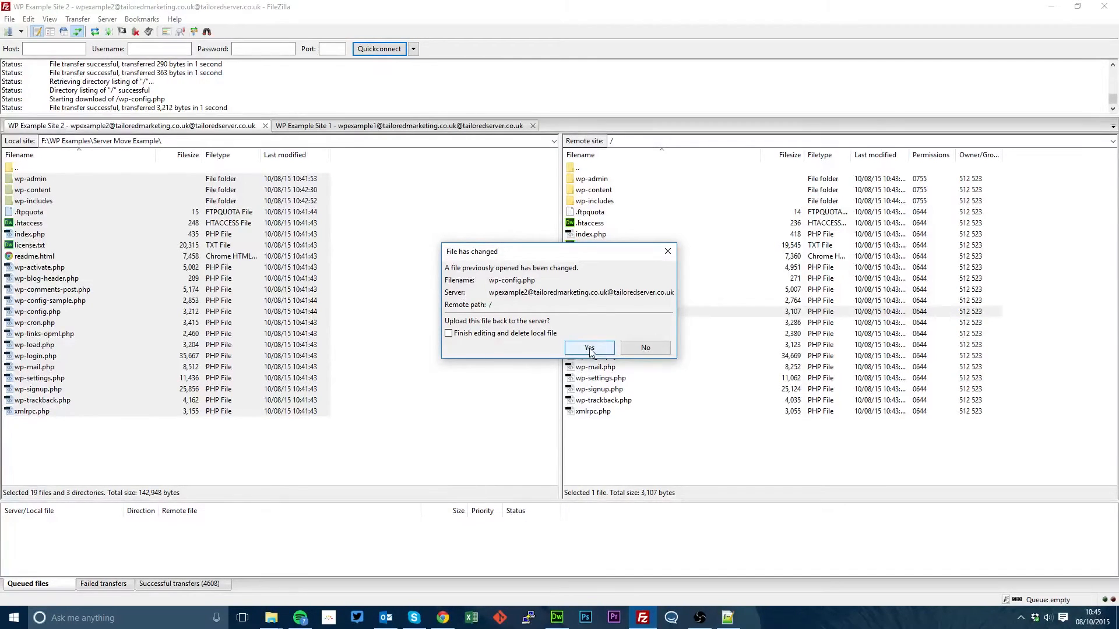
Confirm uploading the changed wp-config.php back to the server and move to cPanel.
click(588, 350)
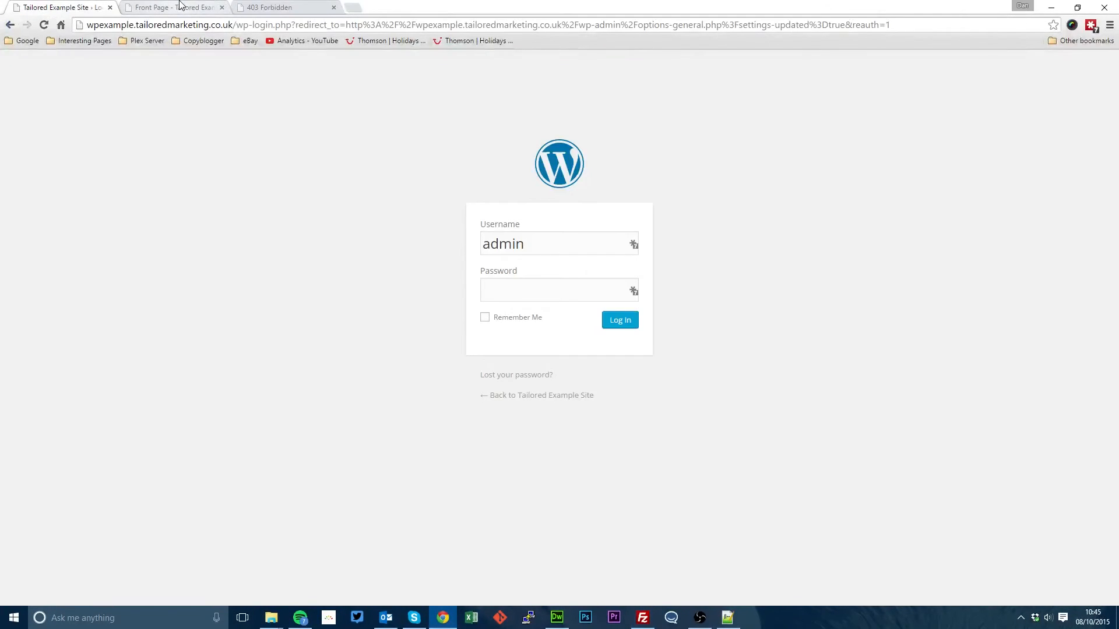
click(285, 7)
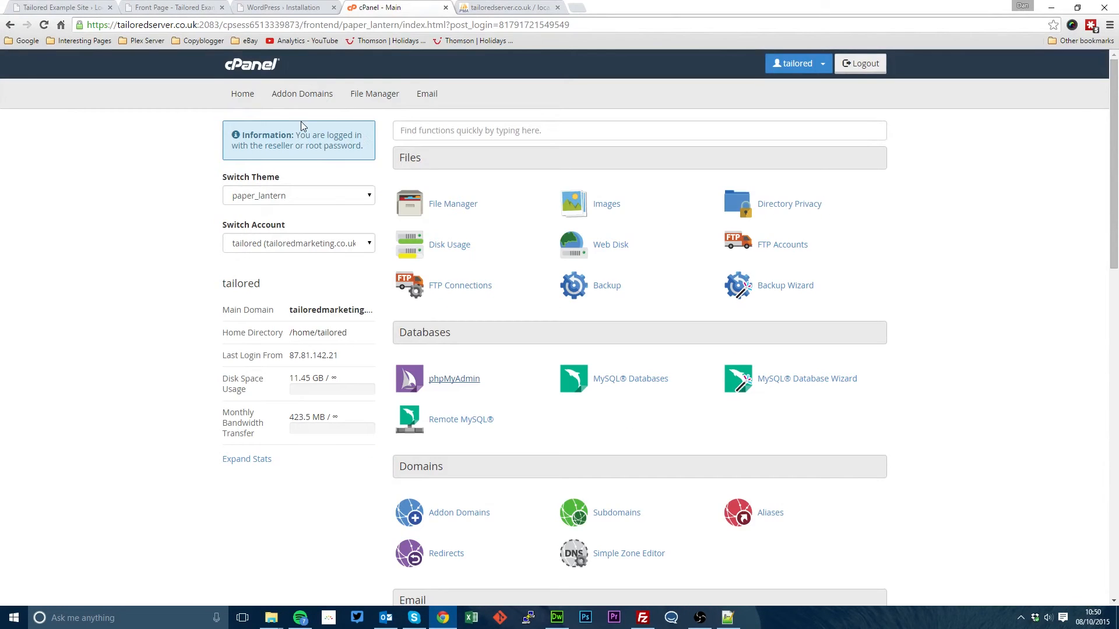
mouse_move(377, 20)
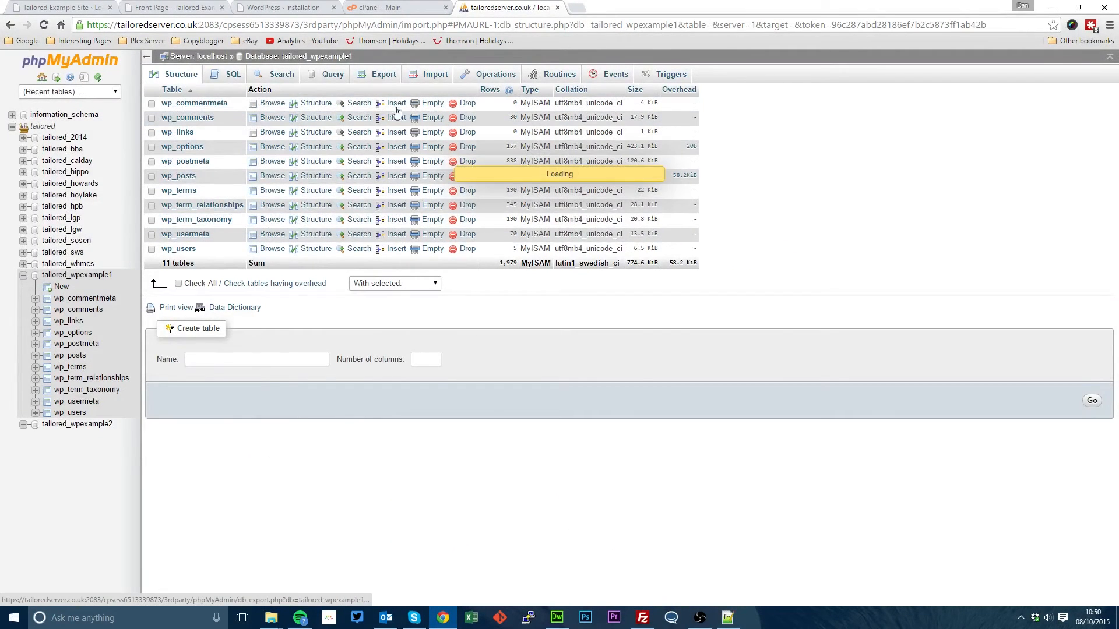
Export tailored_wpexample1 as an SQL file using Quick method and return to phpMyAdmin.
click(384, 74)
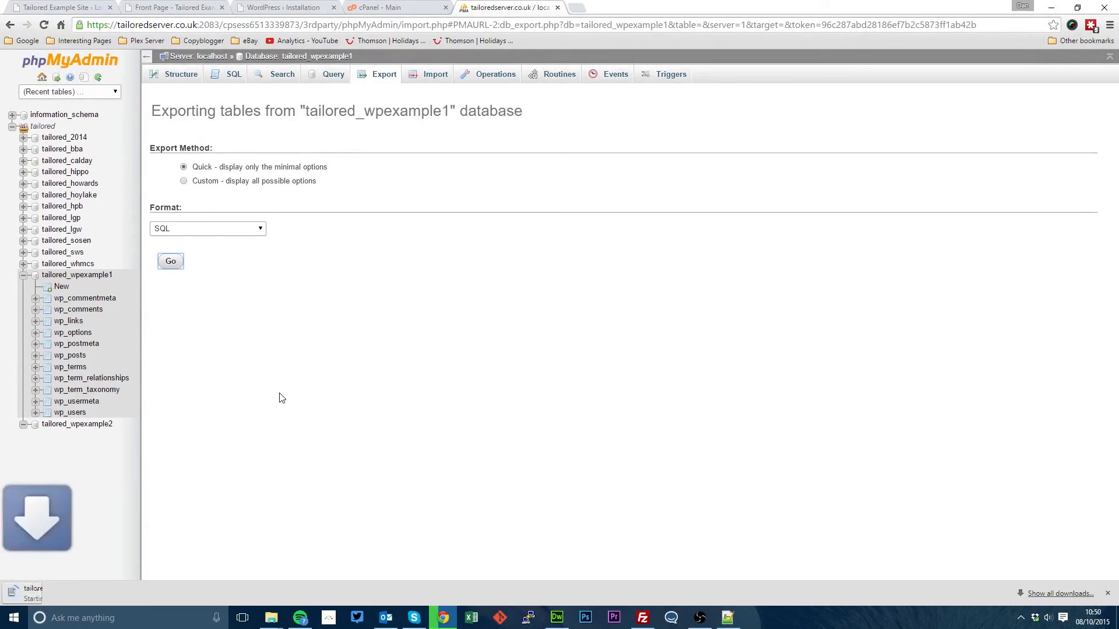
click(171, 261)
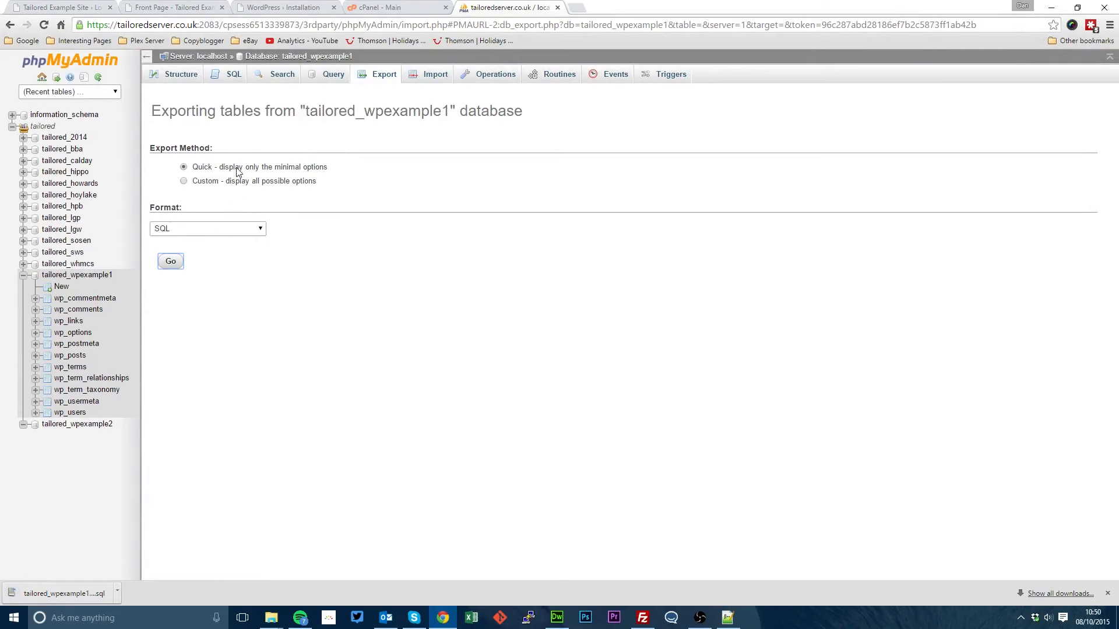
click(393, 7)
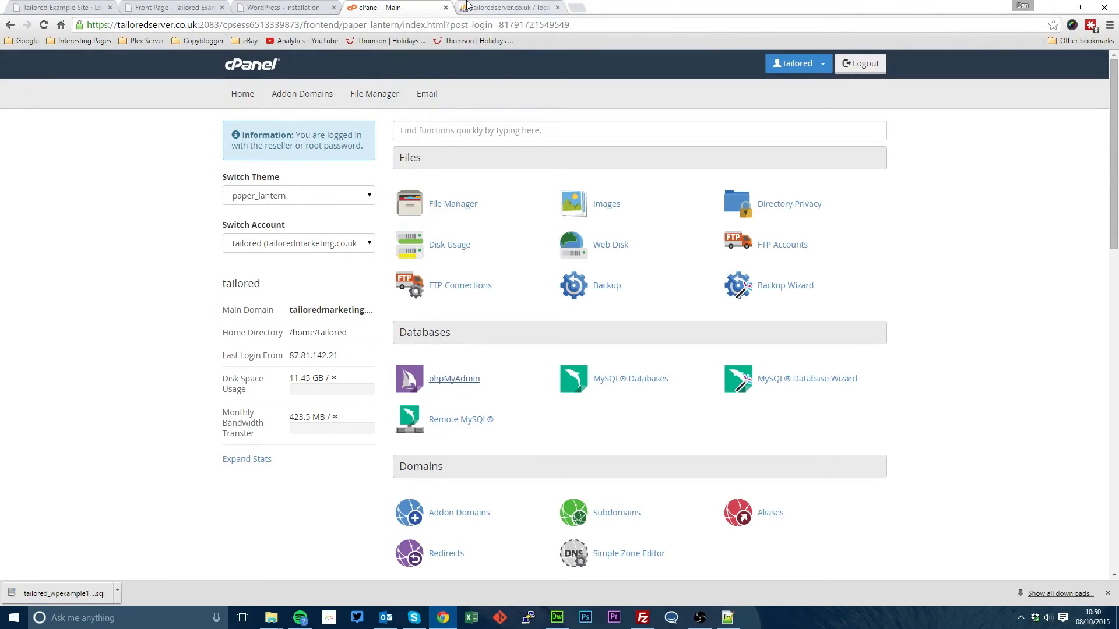
click(507, 7)
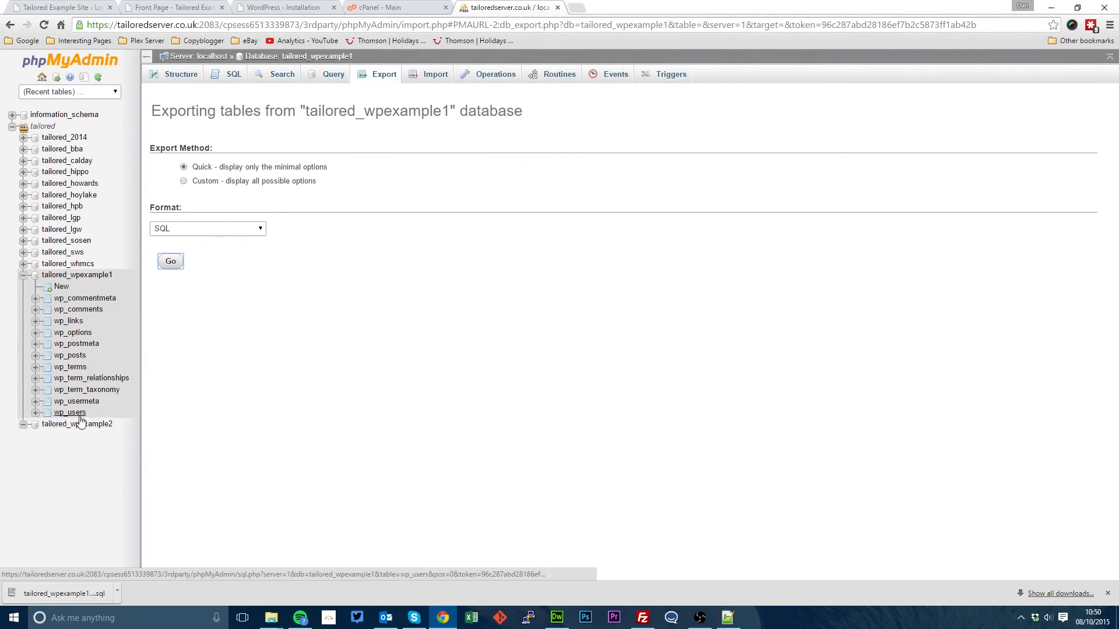
Import the exported SQL file into the empty tailored_wpexample2 database.
click(77, 425)
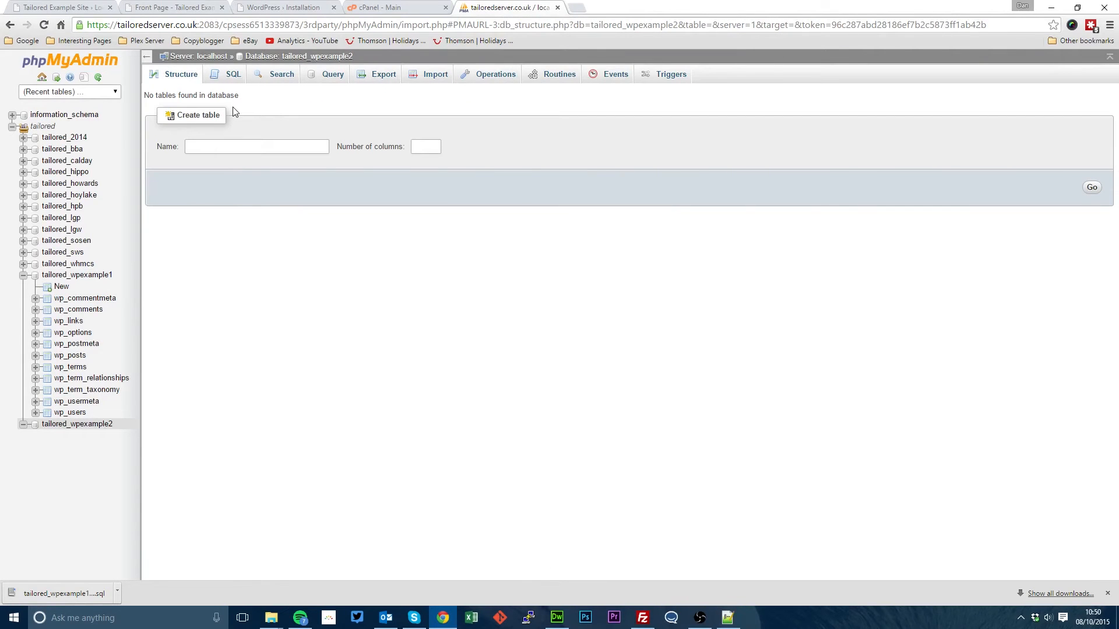
mouse_move(237, 130)
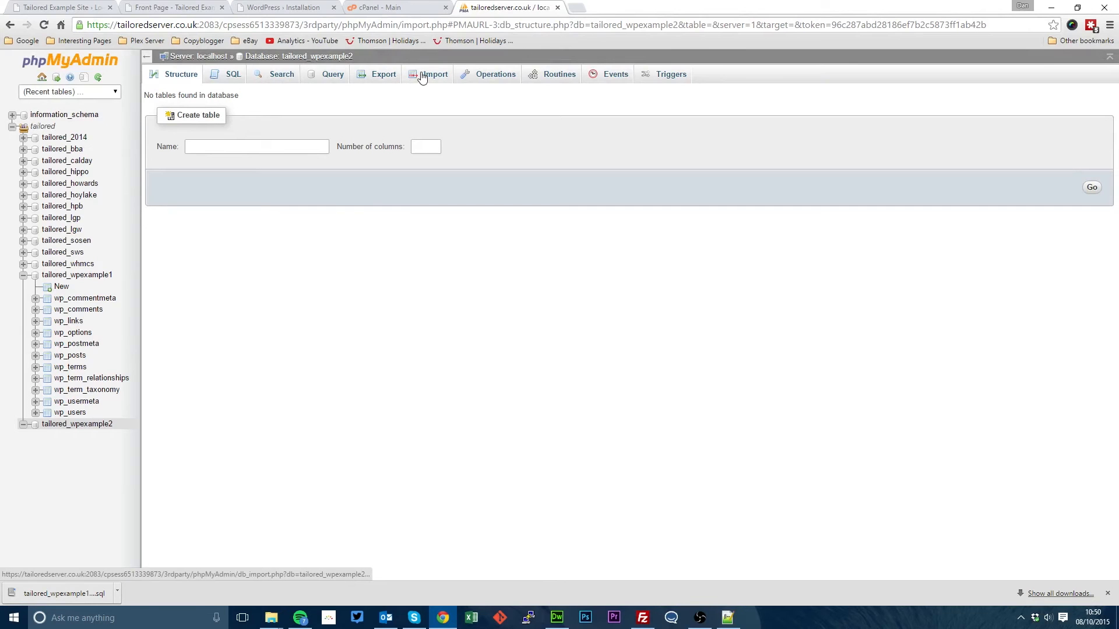
click(428, 74)
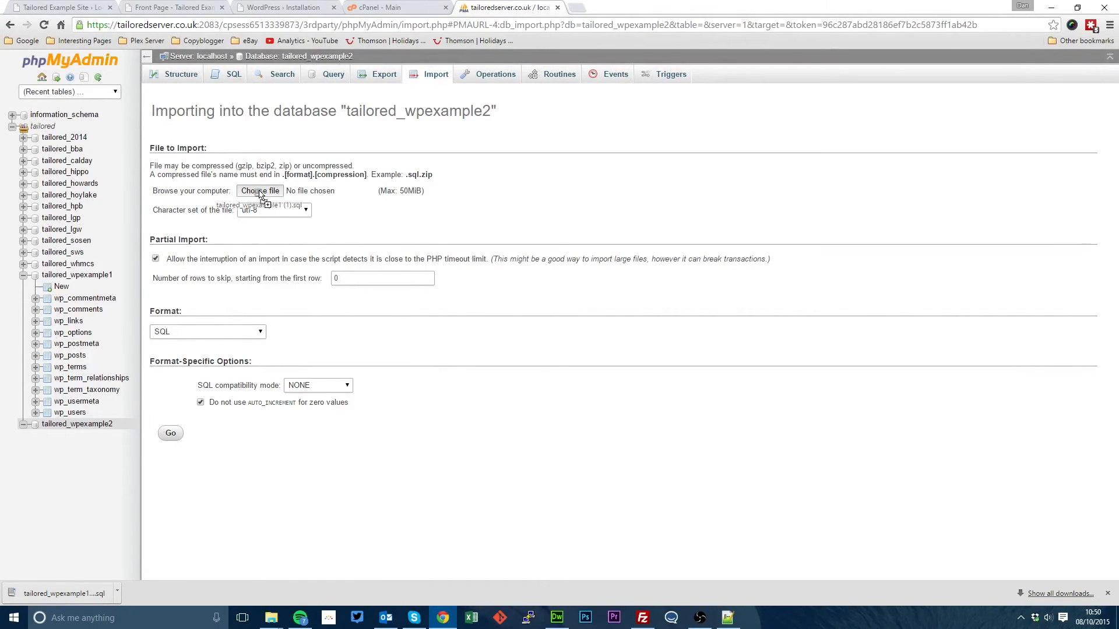
click(170, 434)
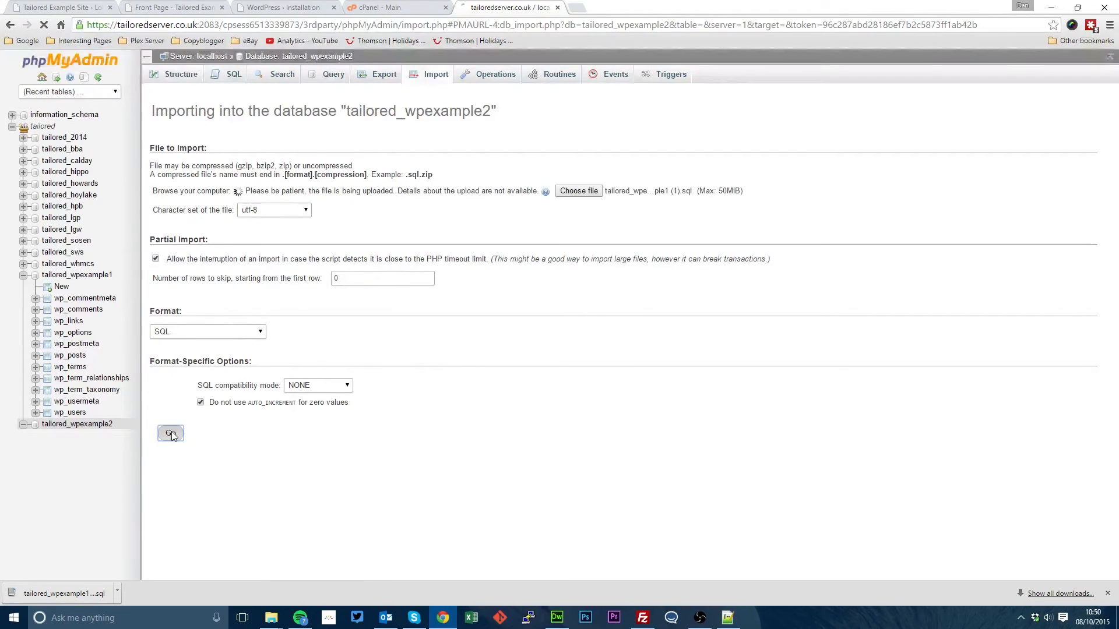
click(170, 433)
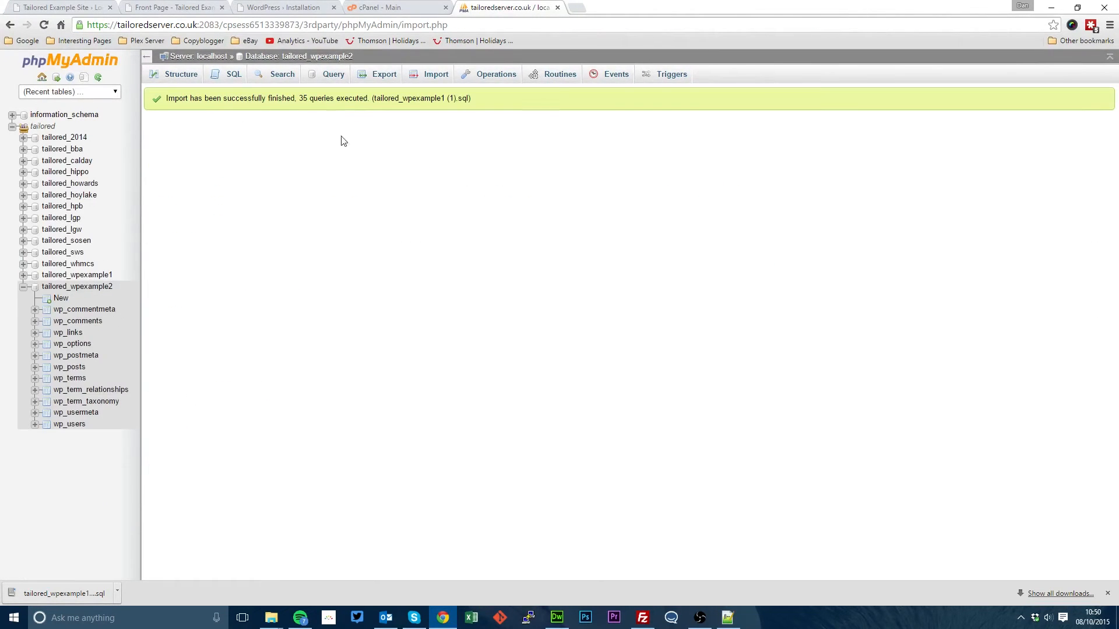
Load the wpexample2 site and append /wp-admin to its address.
click(285, 7)
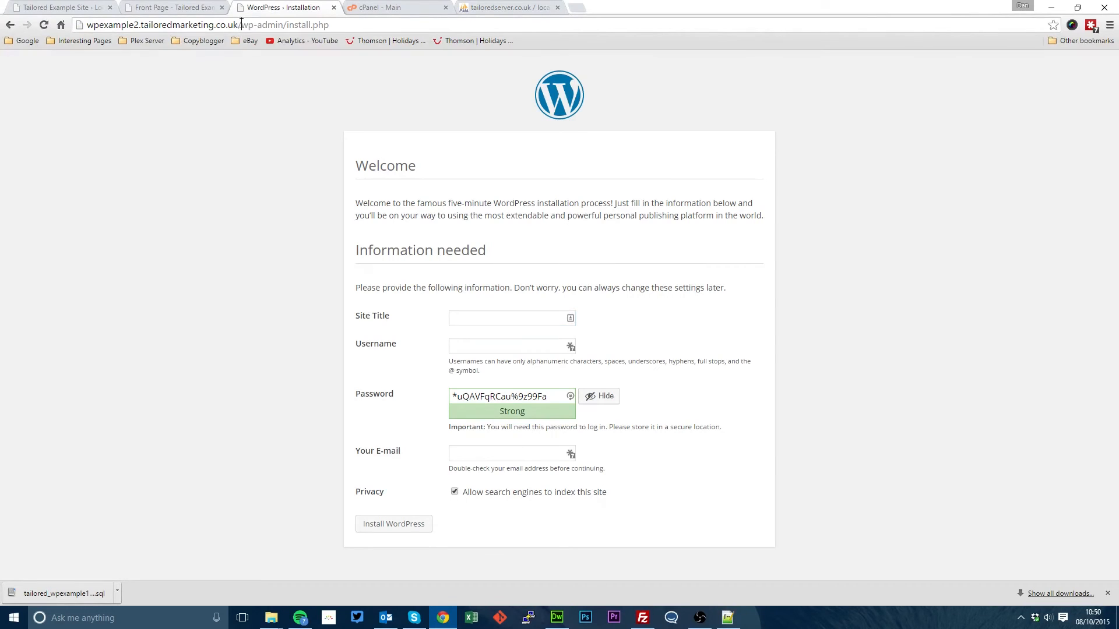
click(511, 317)
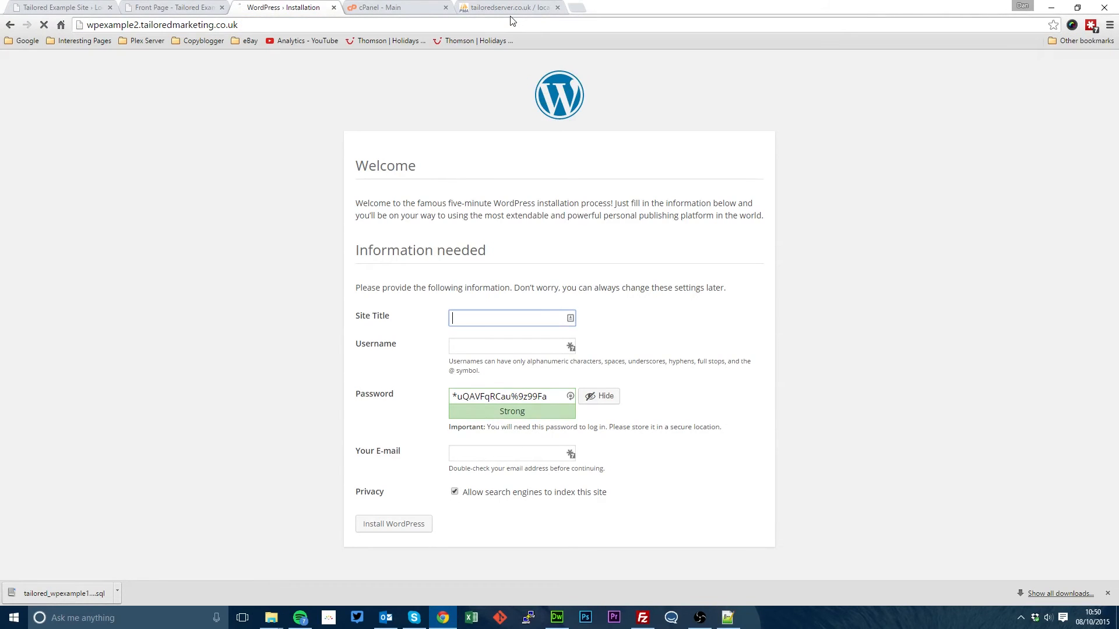
click(285, 7)
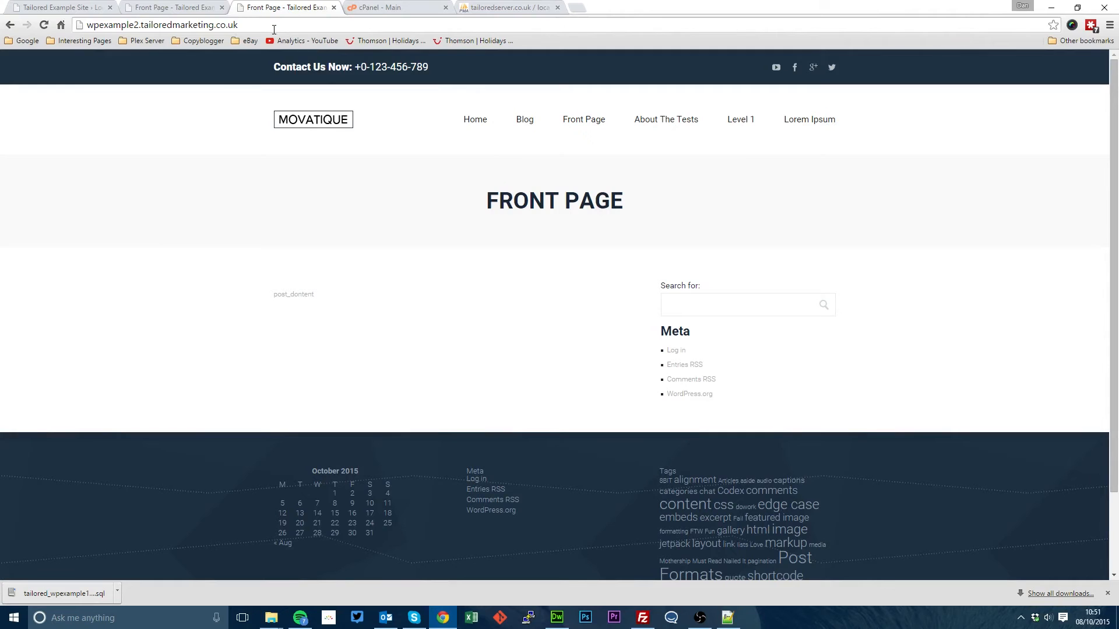
text(/wp-admin)
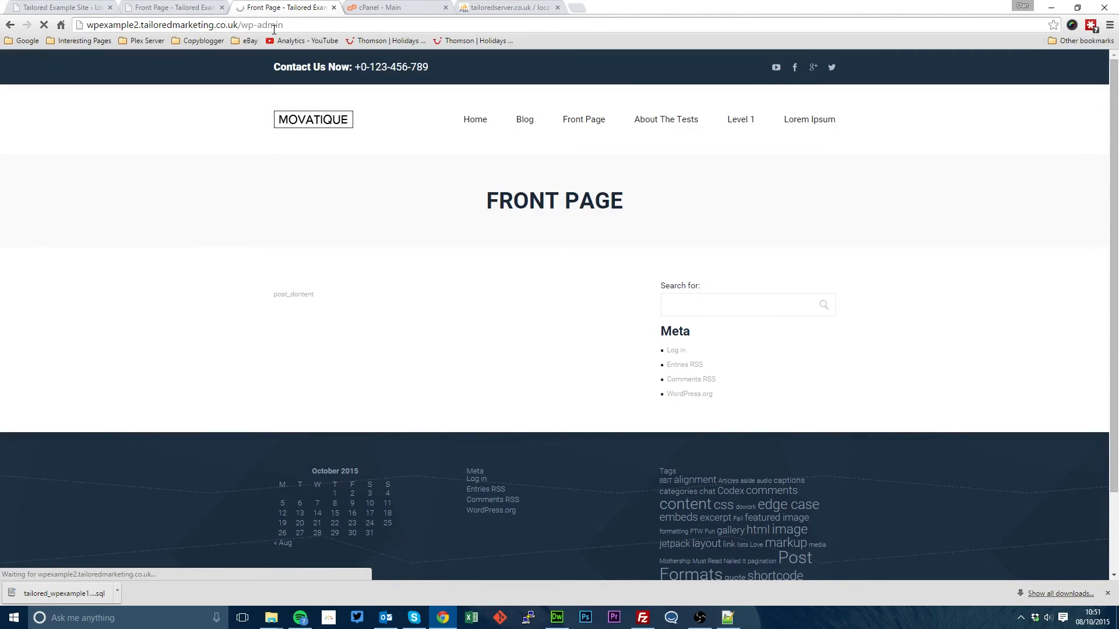
Log in to the dashboard and search the plugin directory for 'update urls'.
click(619, 319)
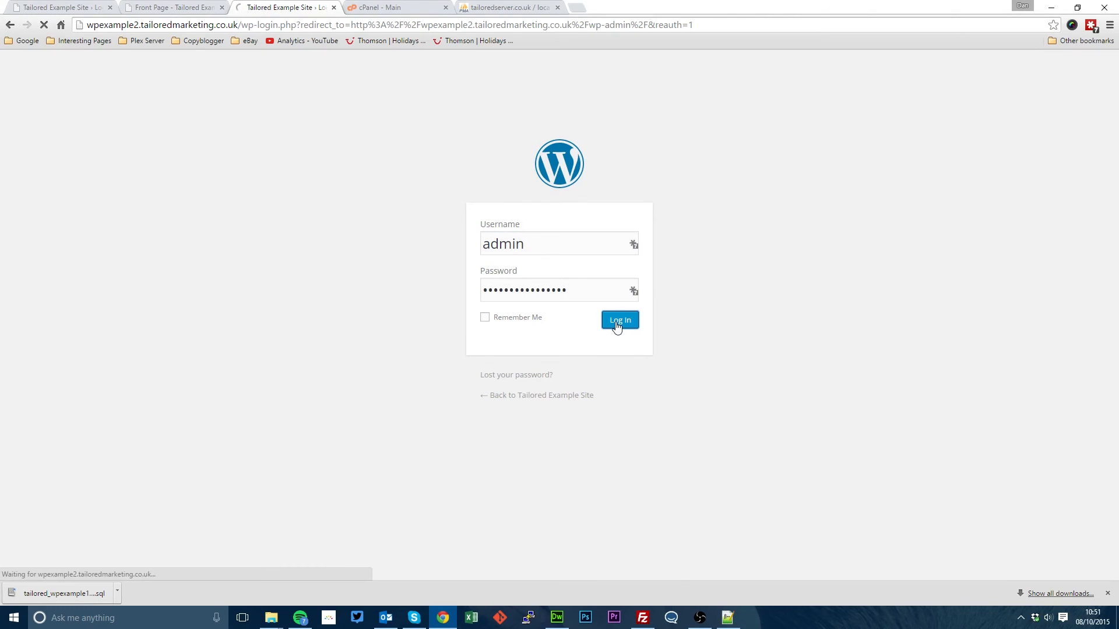
click(617, 319)
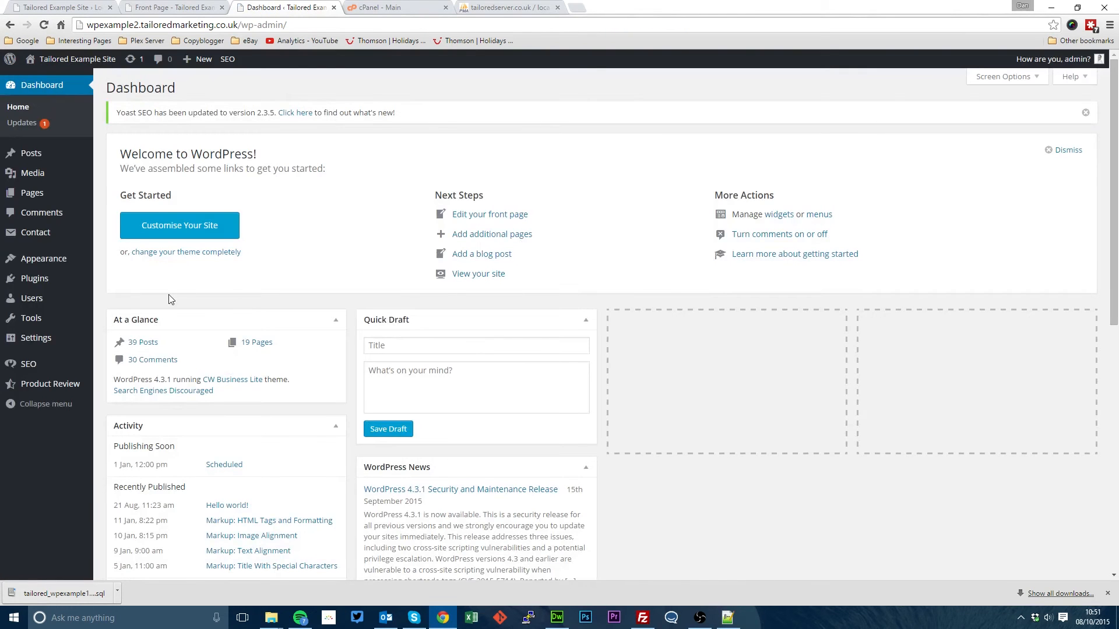
mouse_move(30, 317)
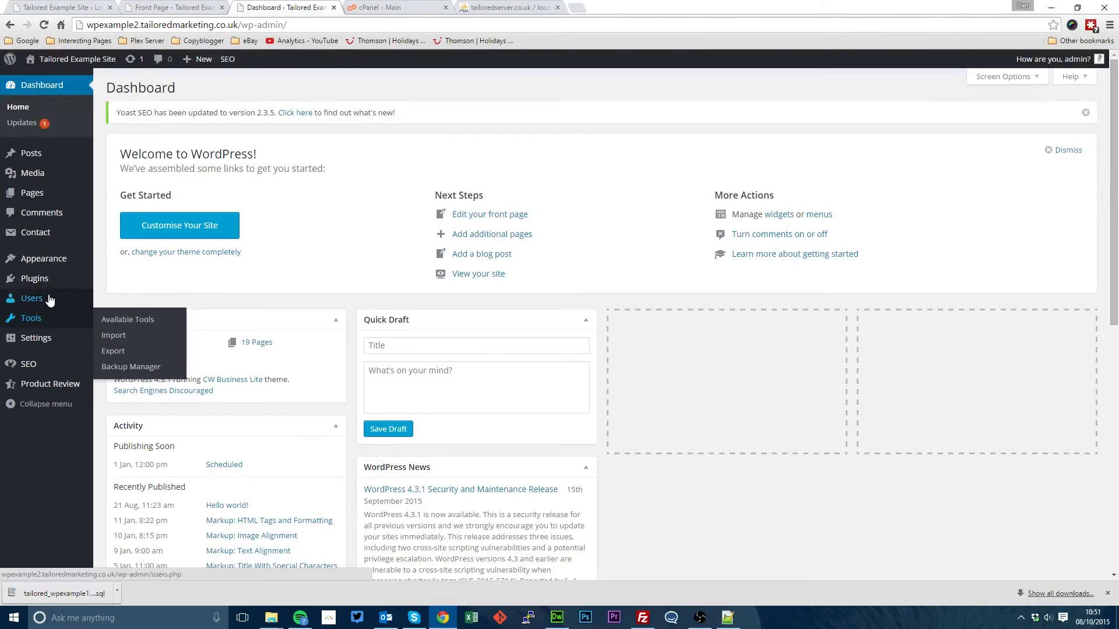
click(117, 294)
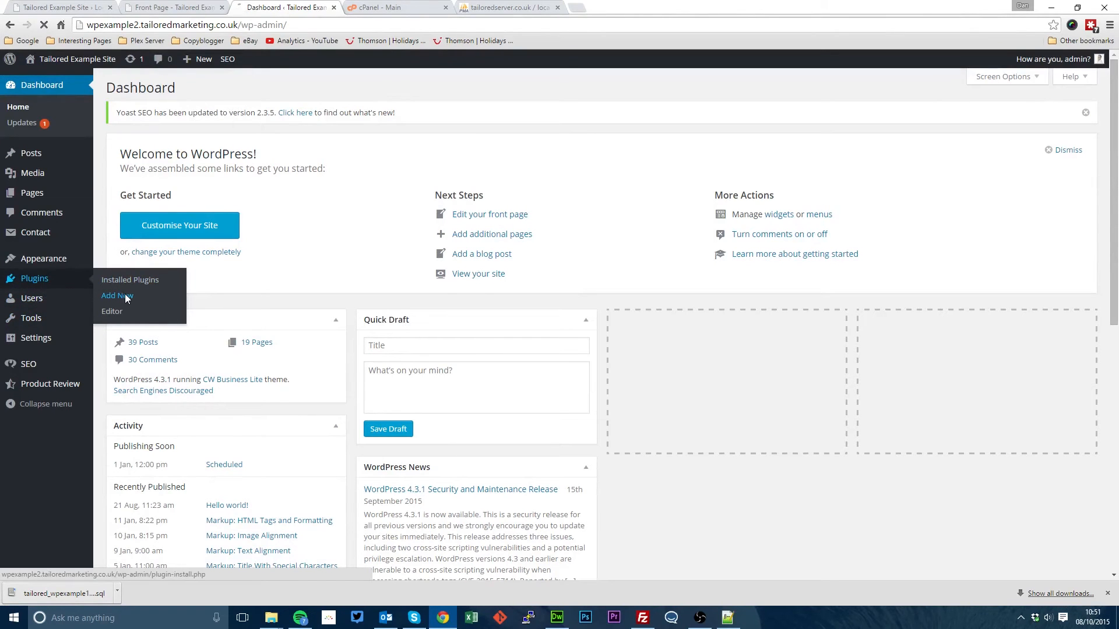
click(116, 295)
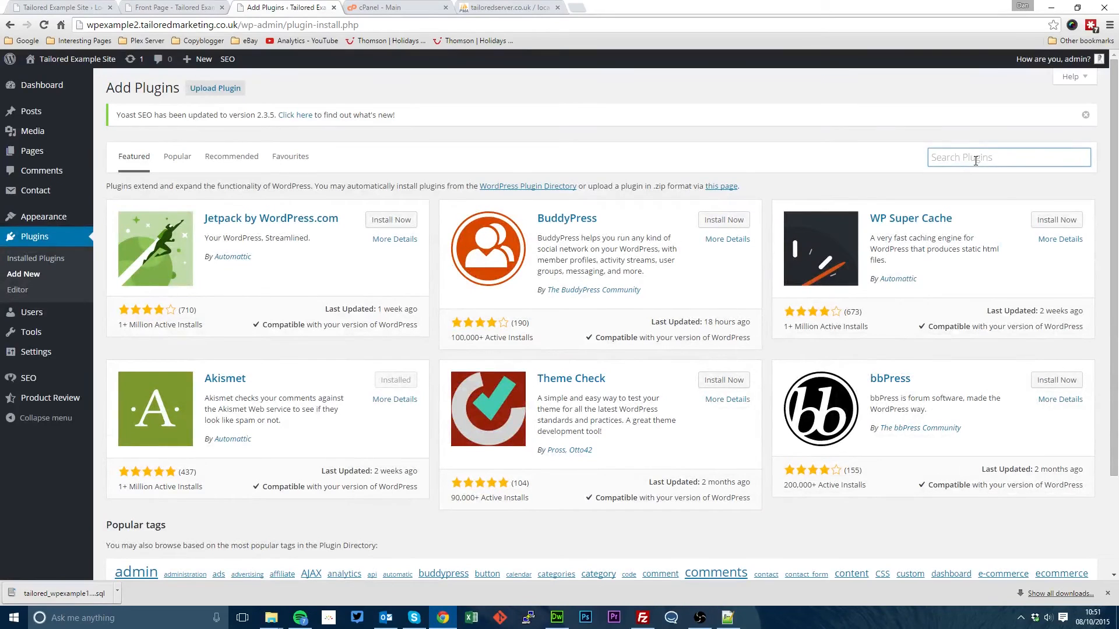
text(update urls)
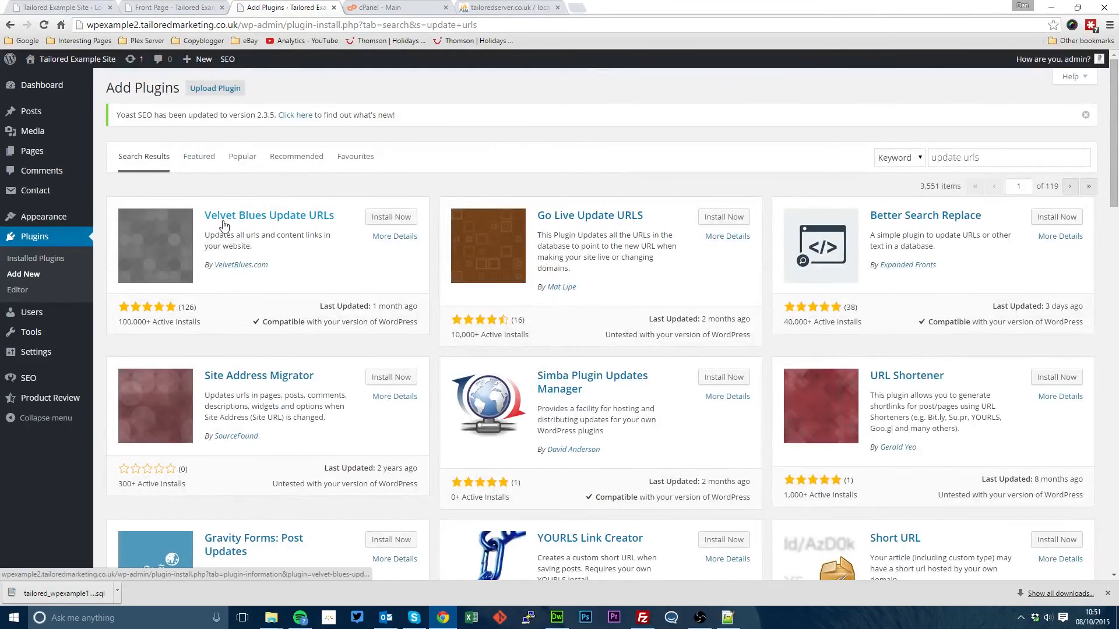
Install and activate the Velvet Blues Update URLs plugin.
click(390, 217)
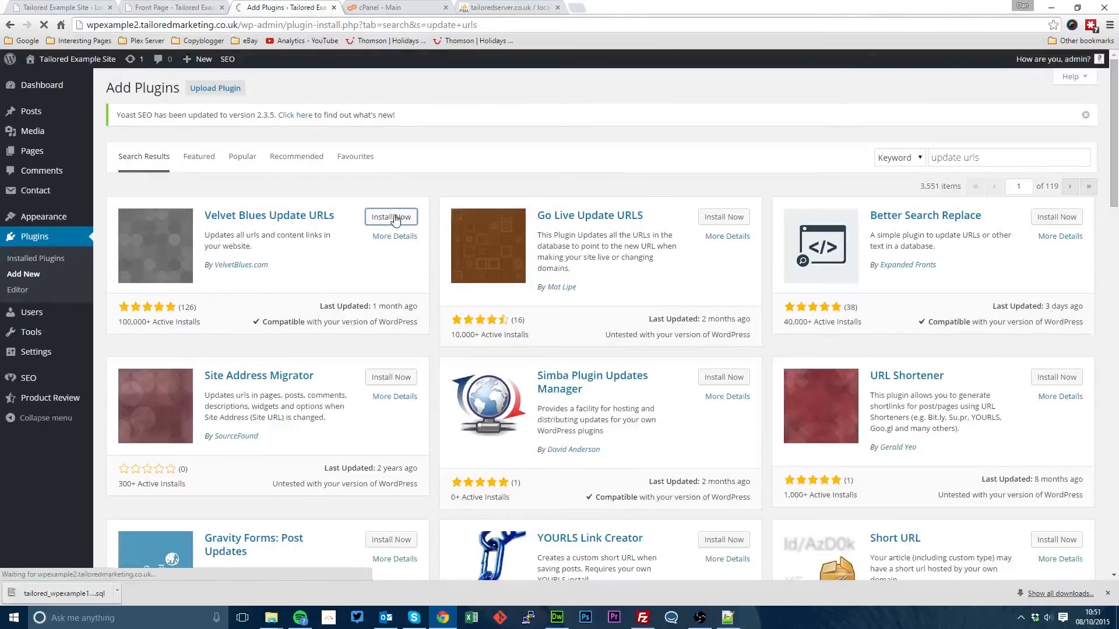
click(391, 216)
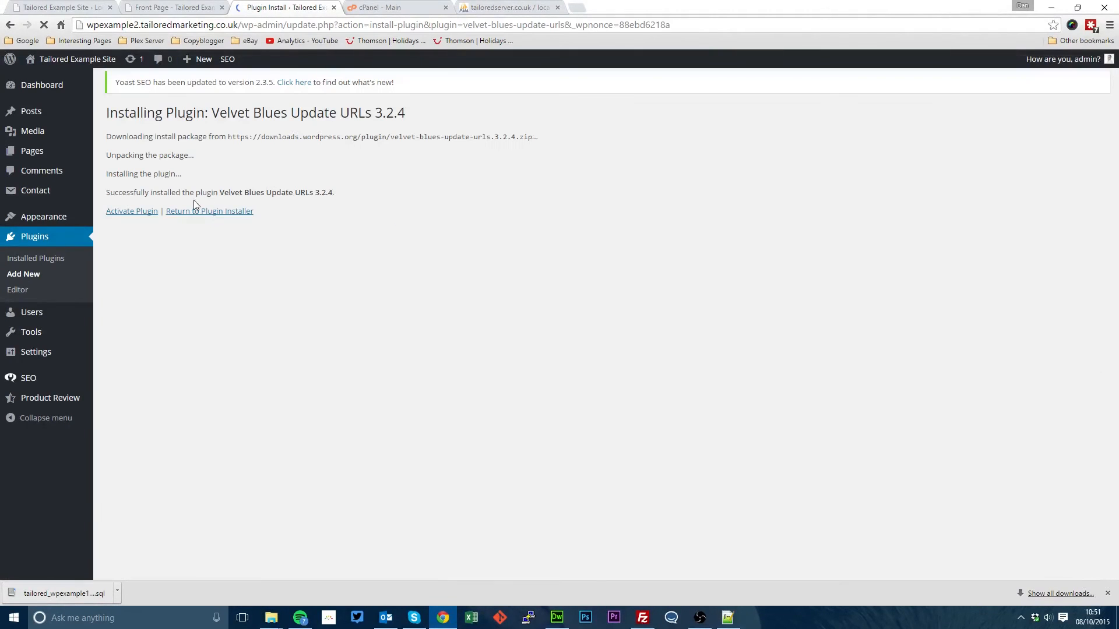
click(132, 211)
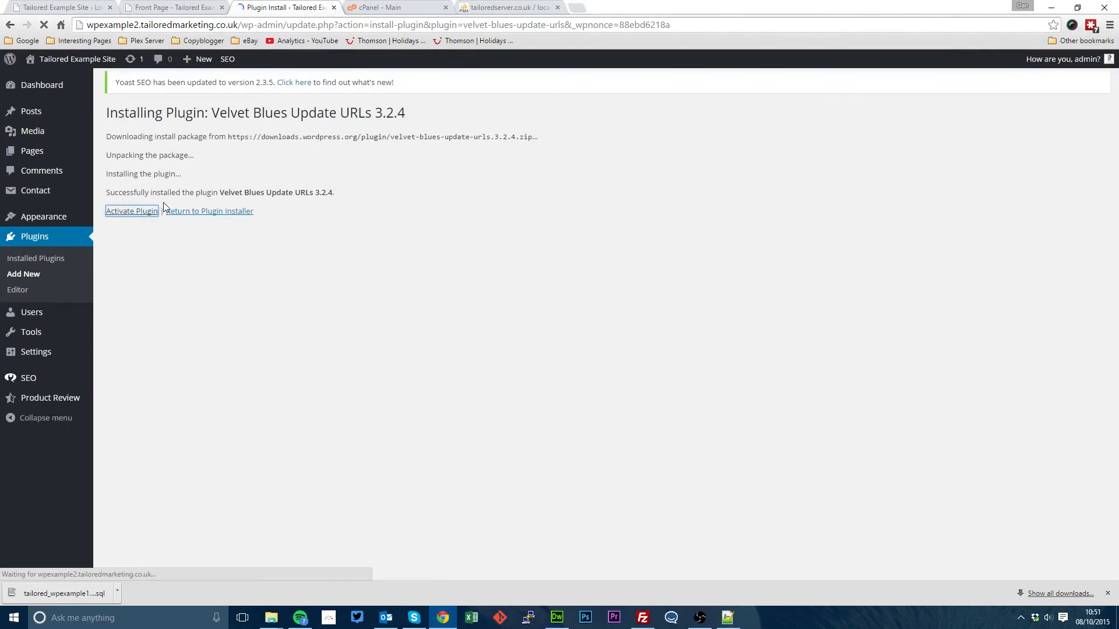
click(131, 211)
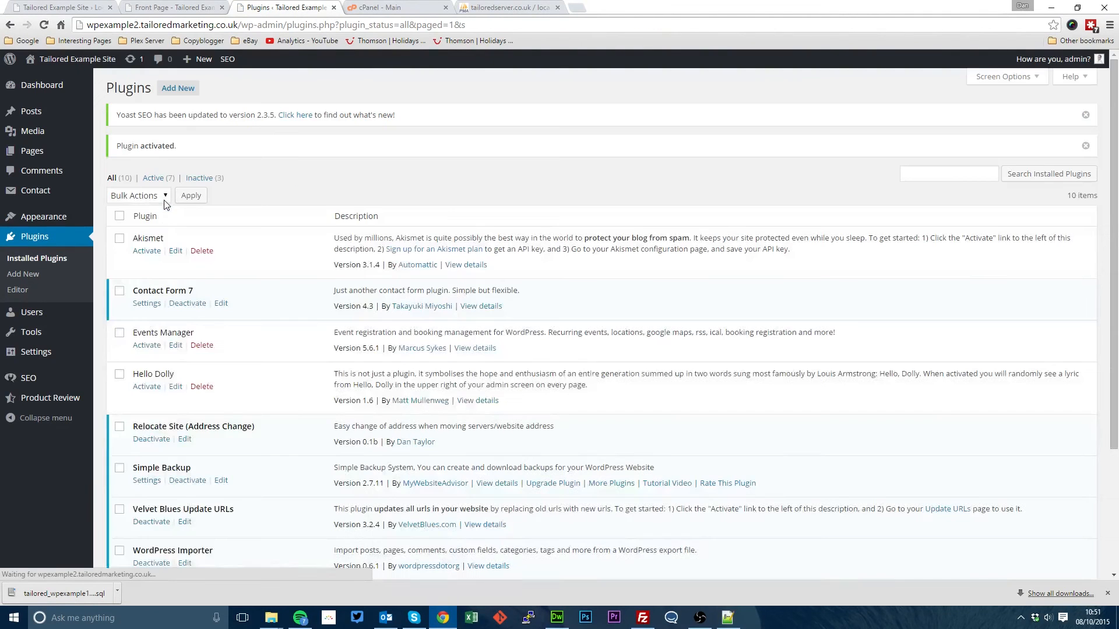
mouse_move(30, 333)
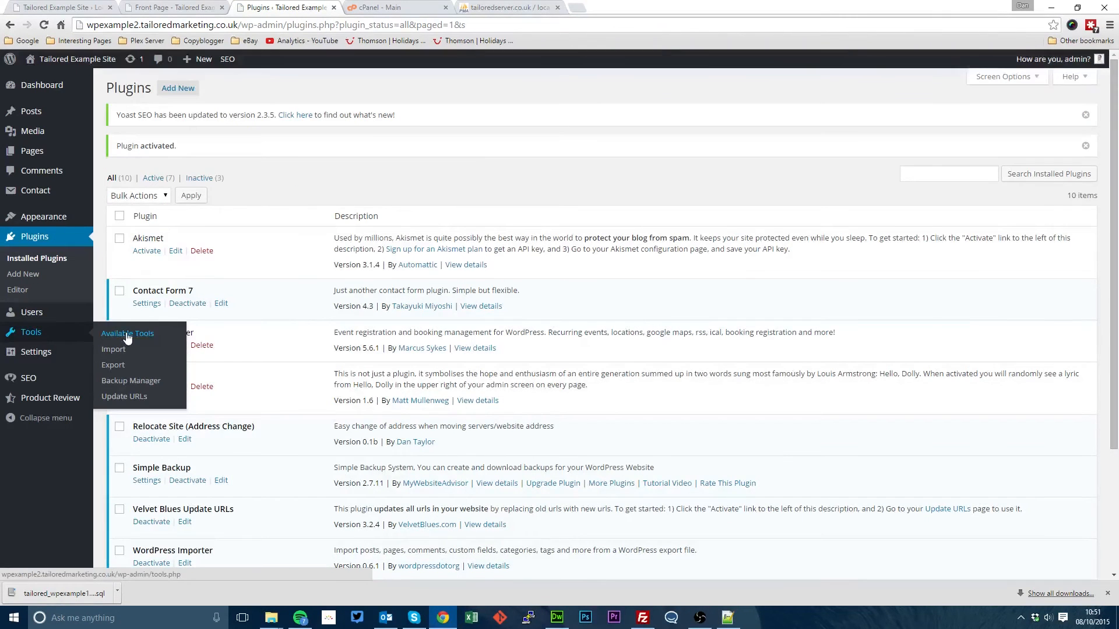
mouse_move(125, 396)
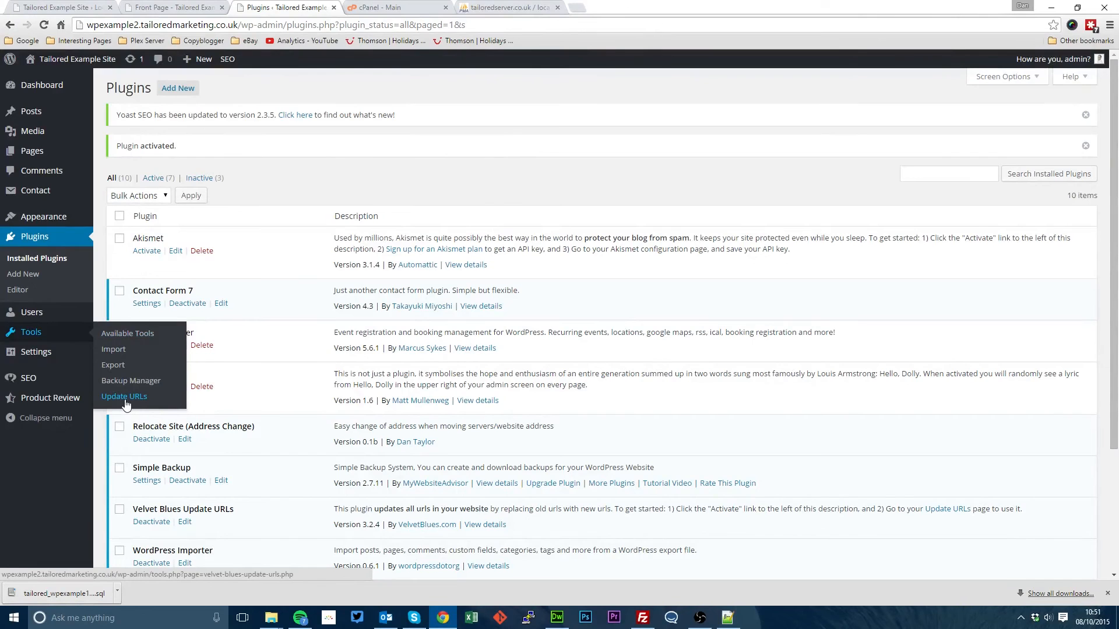
Run Update URLs with the old wpexample and new wpexample2 addresses, all options except GUIDs.
click(123, 396)
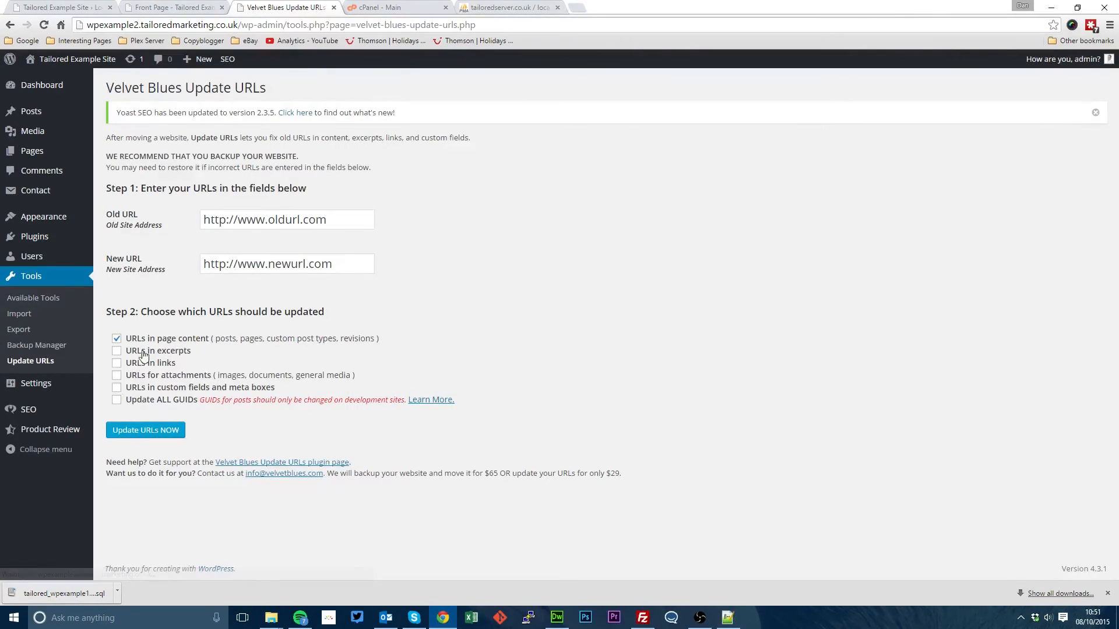
click(171, 7)
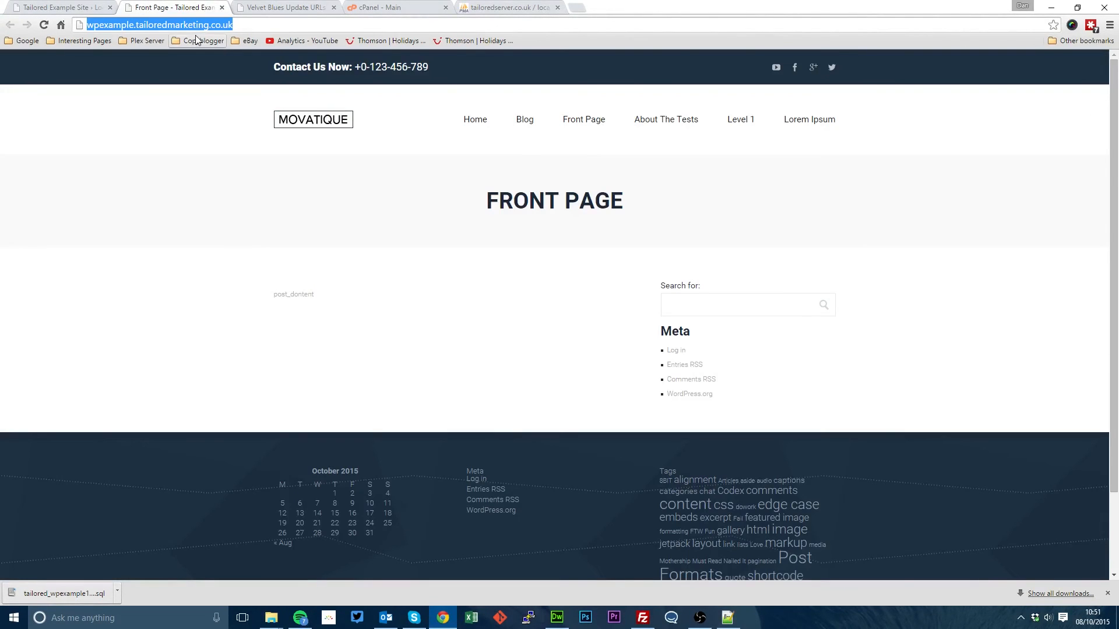
click(284, 8)
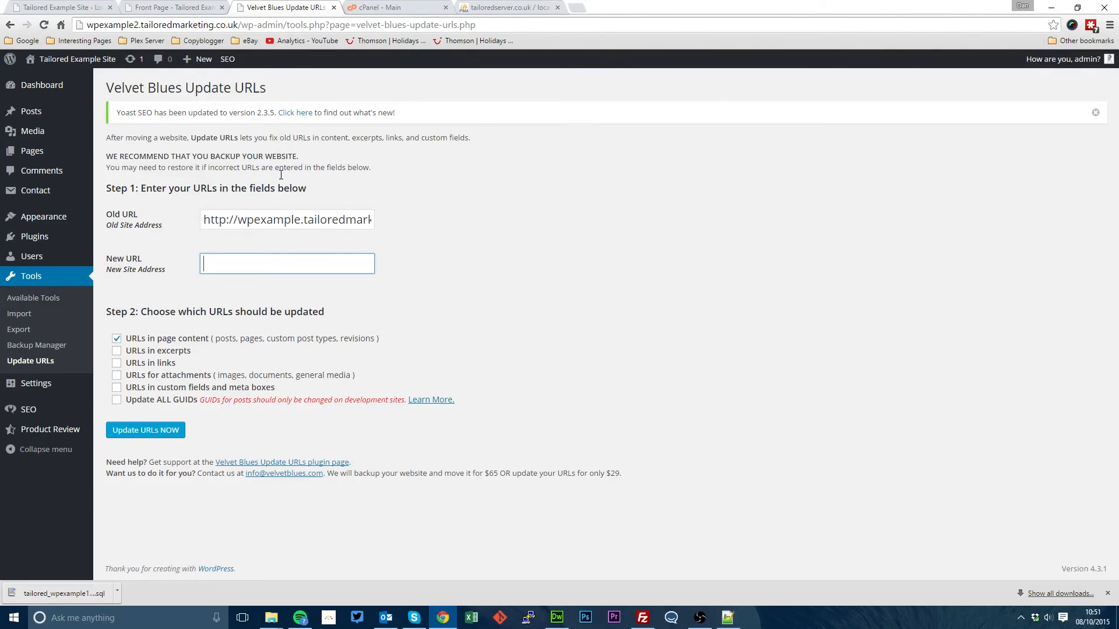
text(http://www.newurl.com)
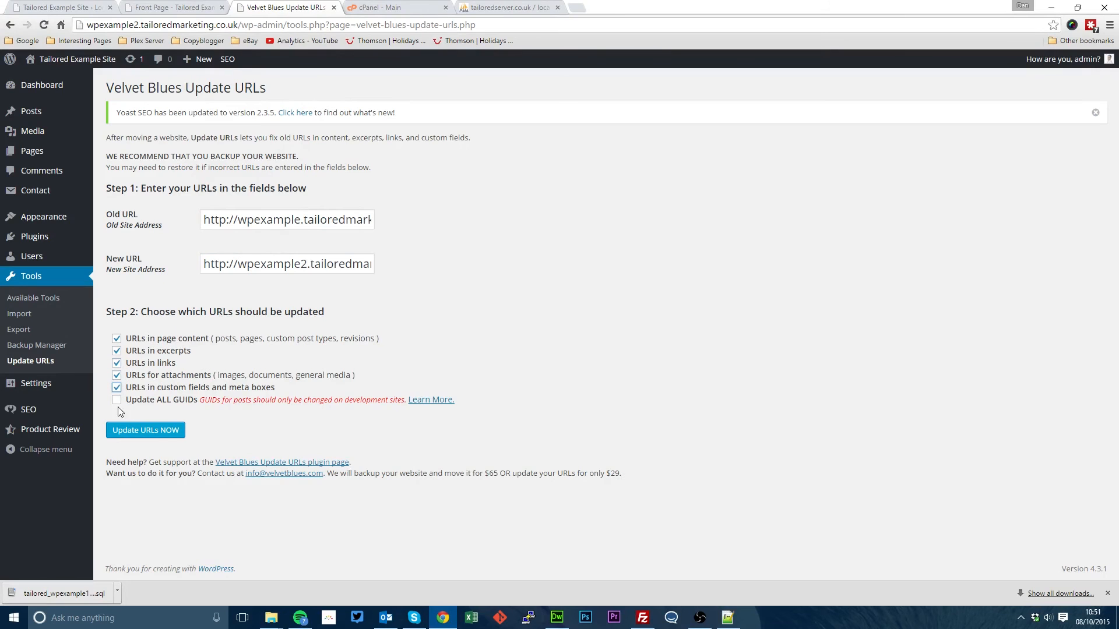
click(146, 430)
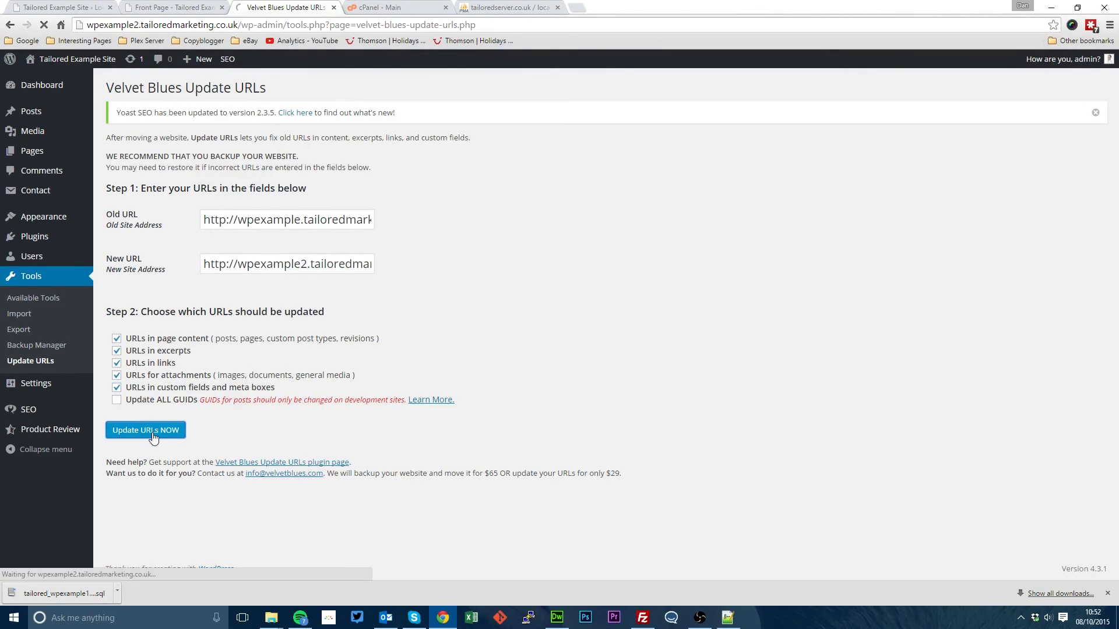
click(146, 430)
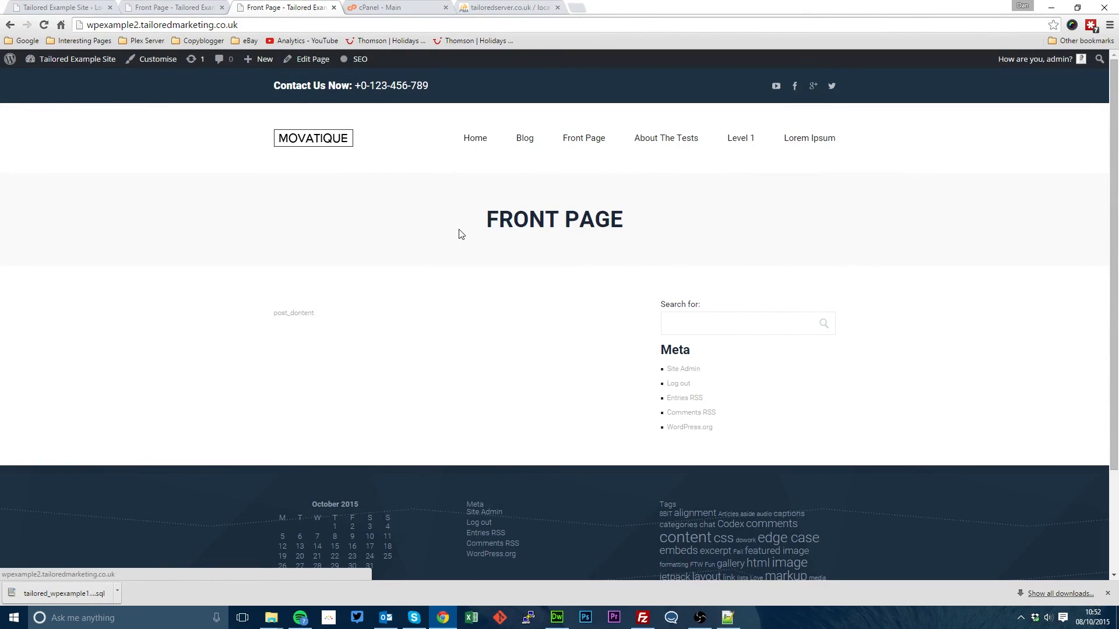
mouse_move(523, 142)
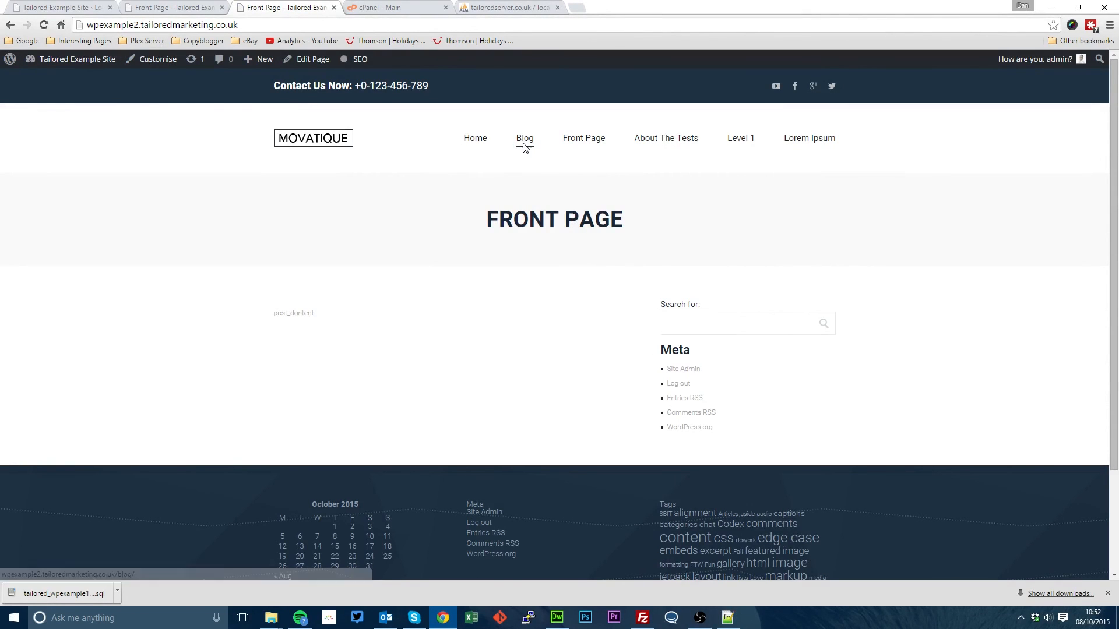
View the wpexample2 Blog page and scroll through its posts and featured images to verify they display correctly.
click(525, 137)
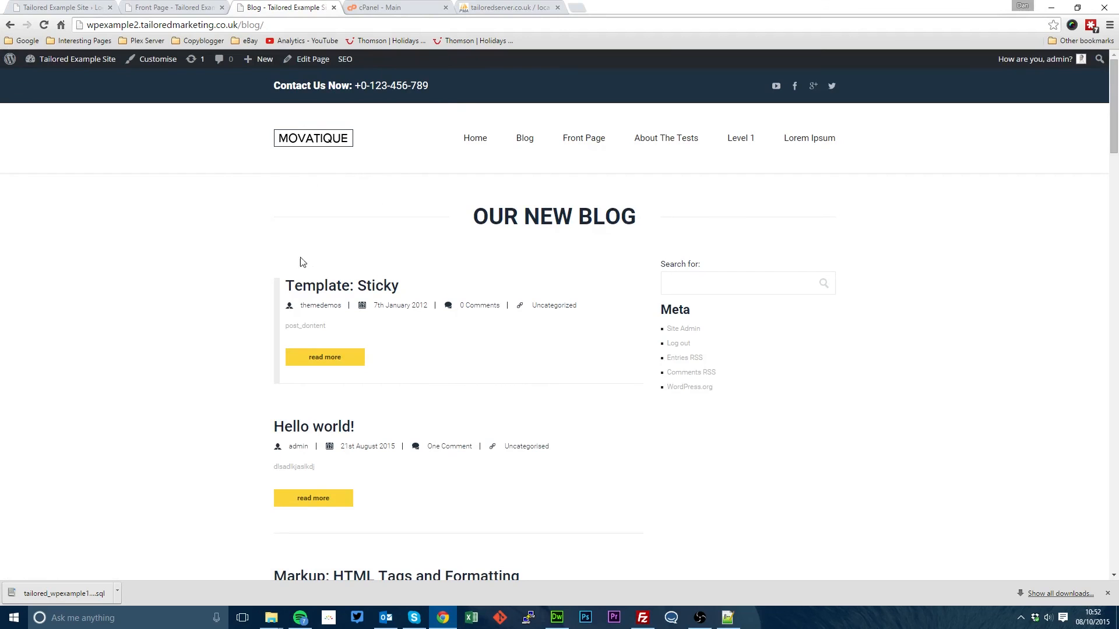
scroll(down, 3)
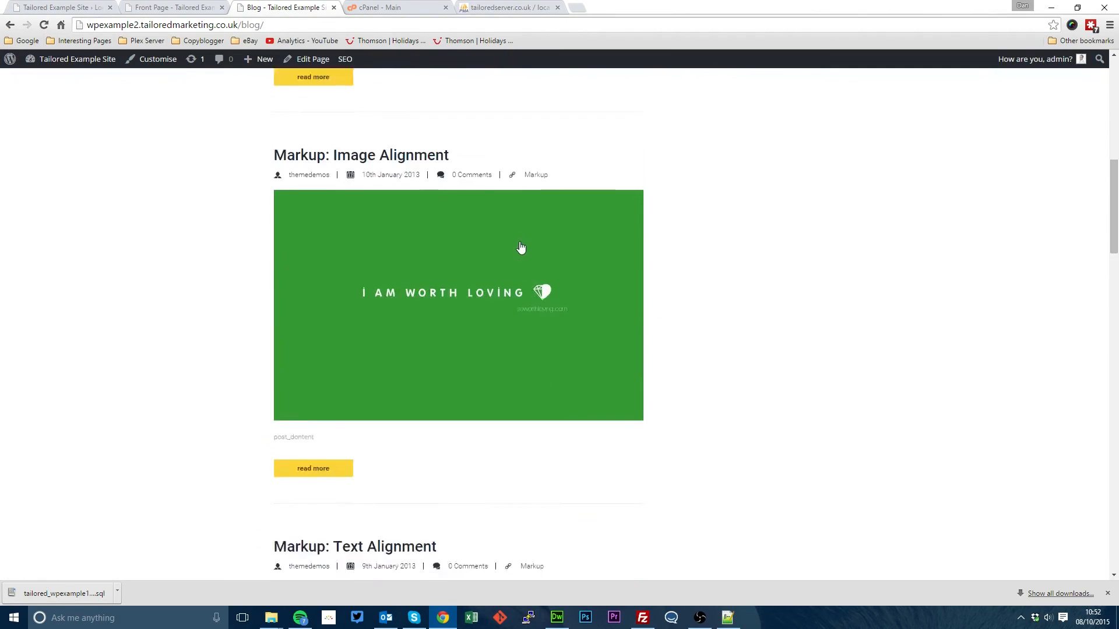
scroll(down, 3)
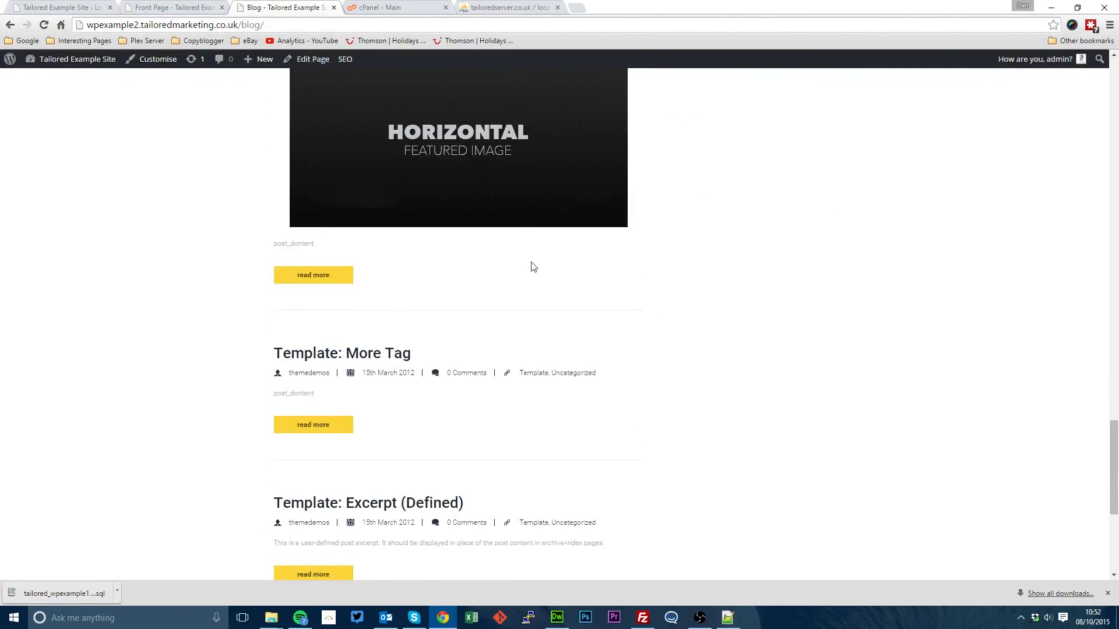
scroll(up, 3)
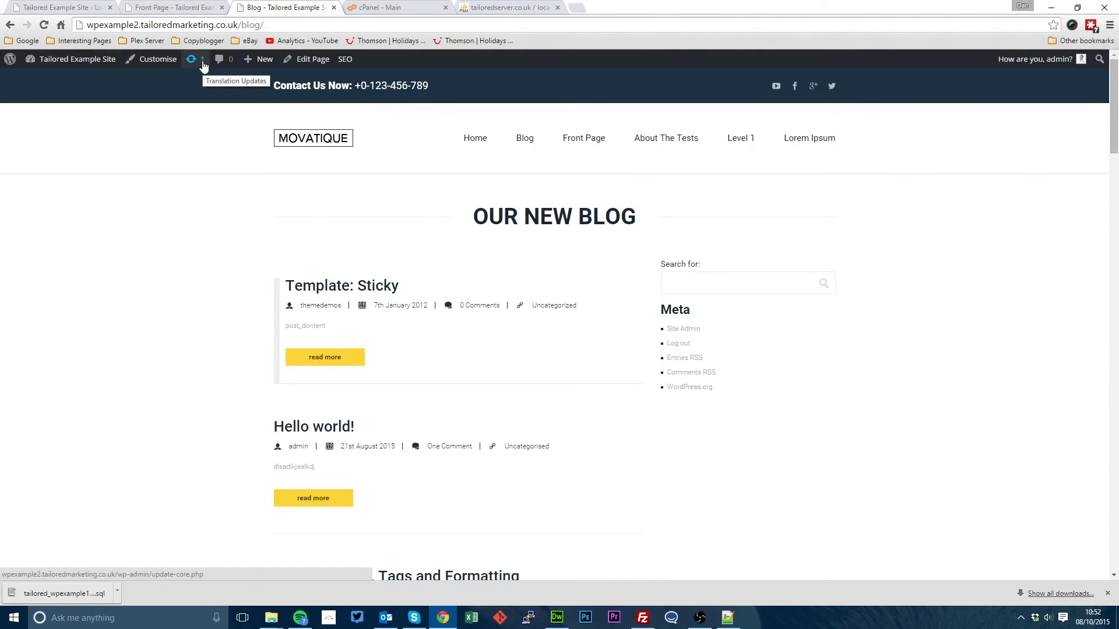
mouse_move(406, 245)
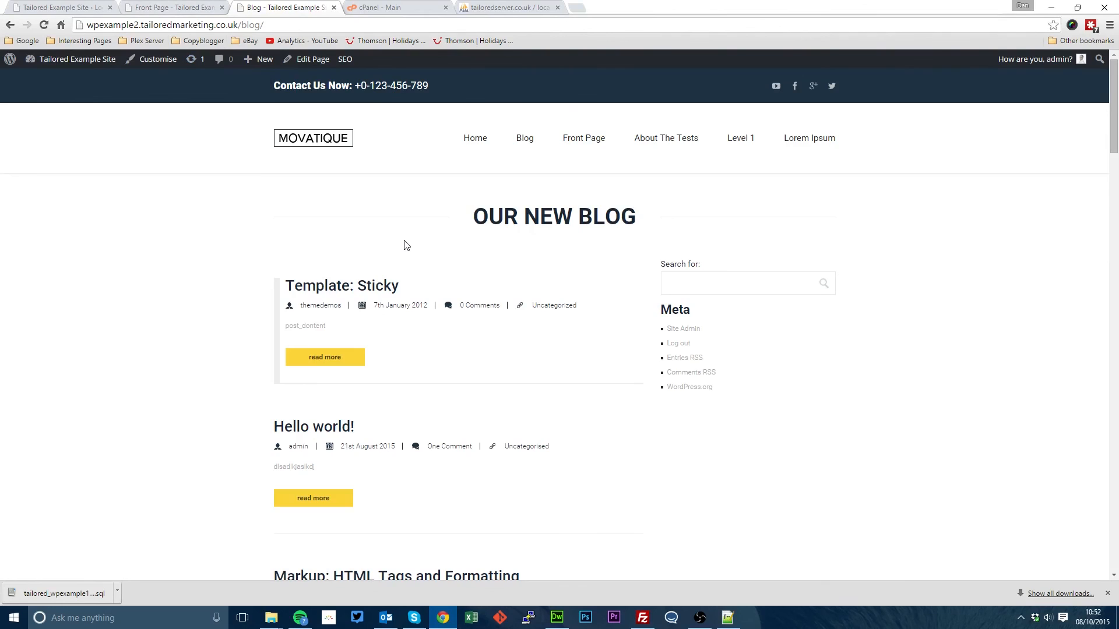